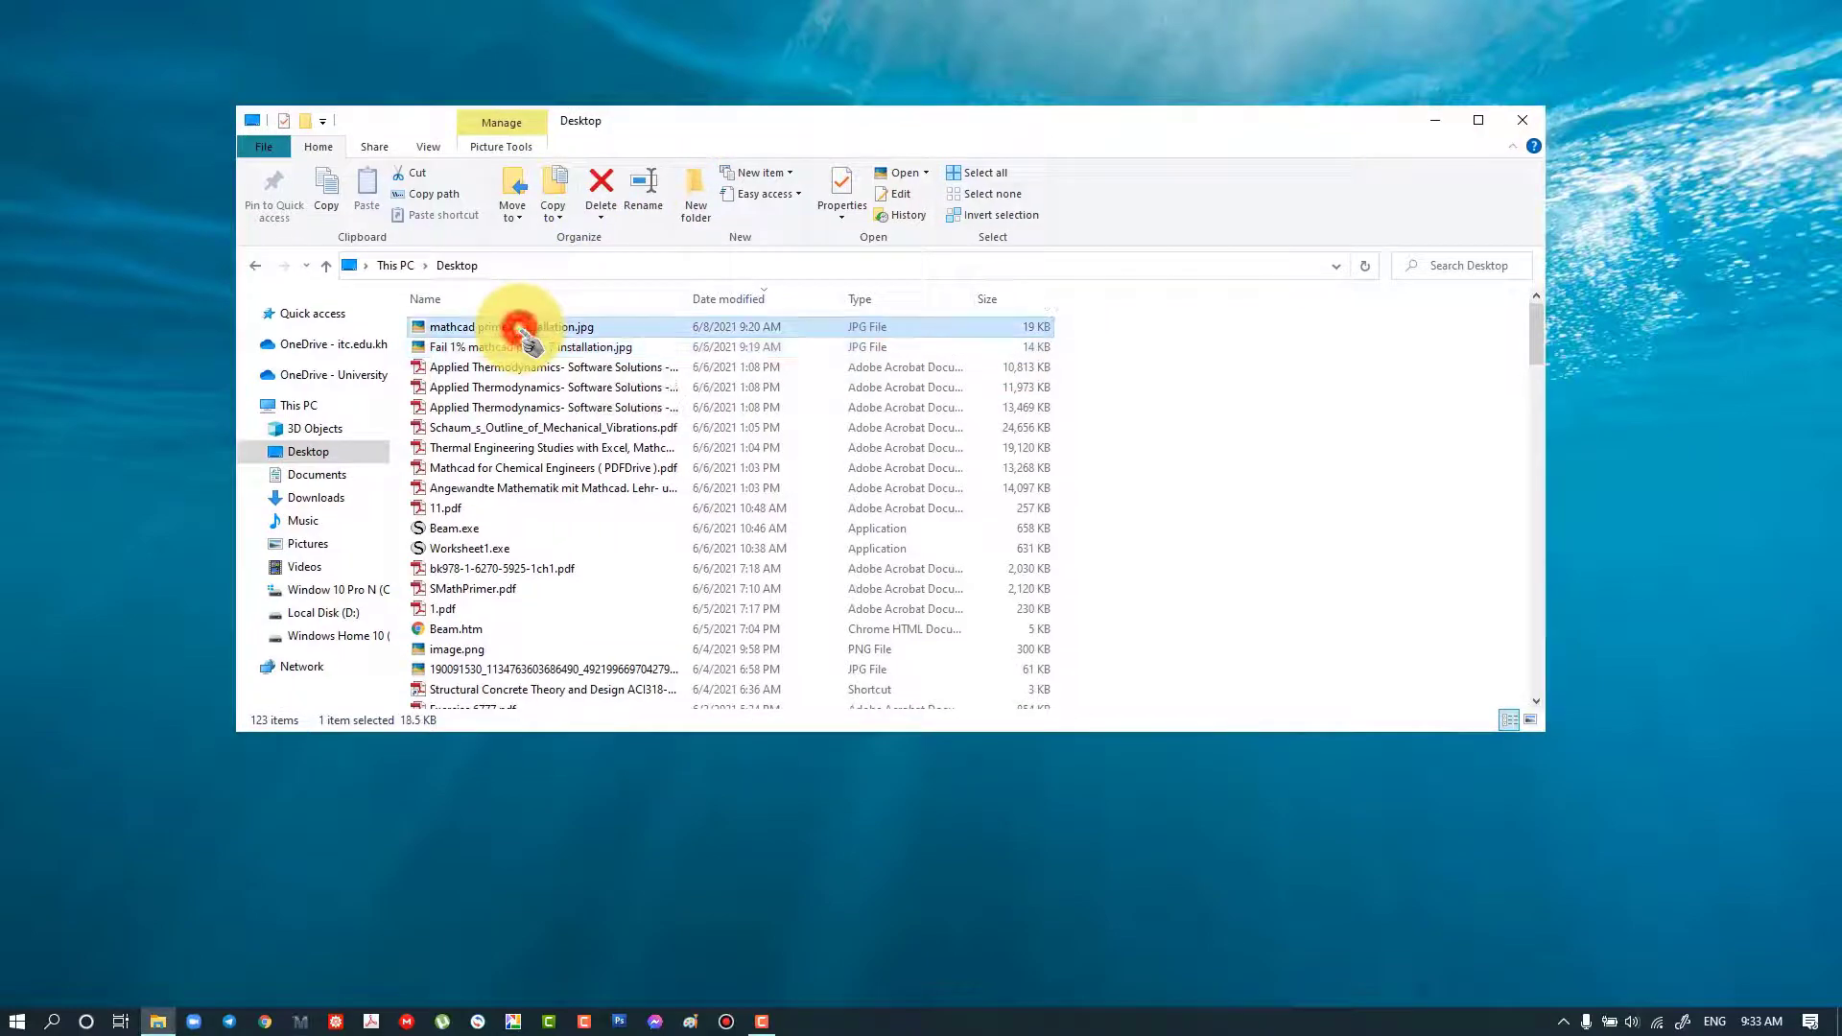
View the Mathcad Prime 7 installation JPG from the Desktop folder
double_click(511, 327)
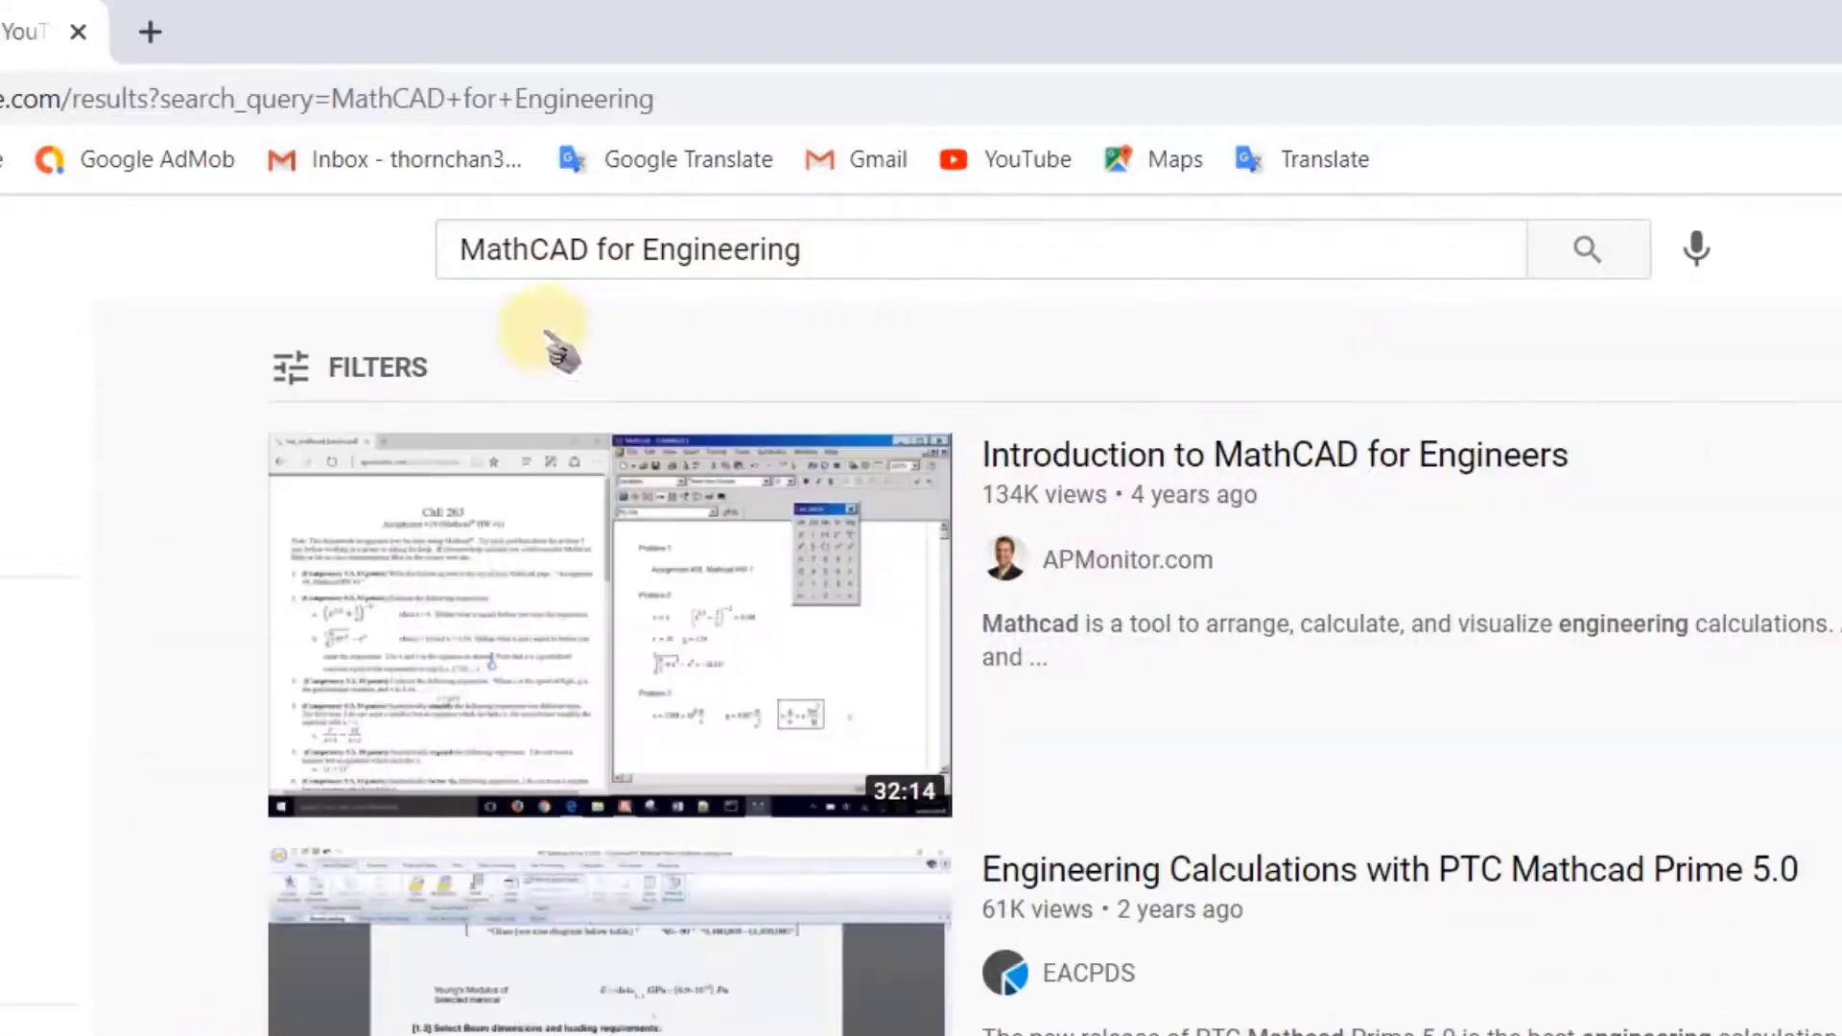
Filter the 'MathCAD for Engineering' YouTube results to Channel type
left_click(376, 367)
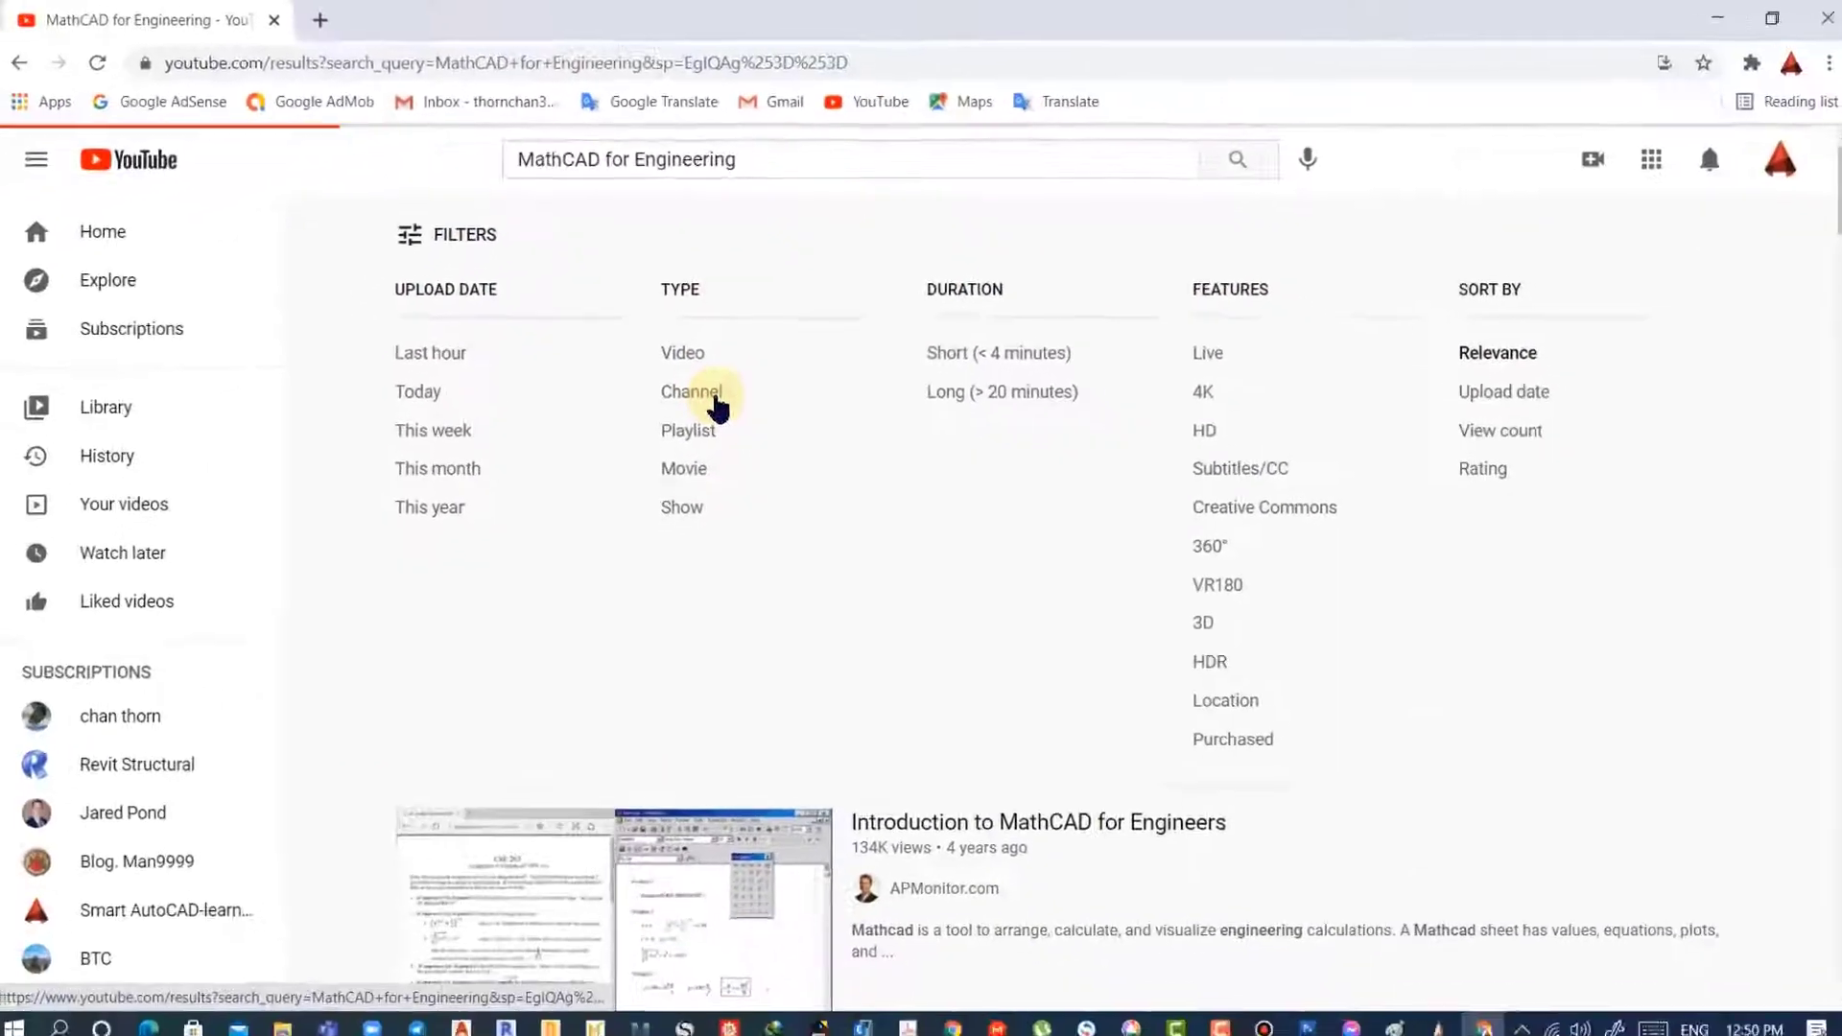
left_click(691, 392)
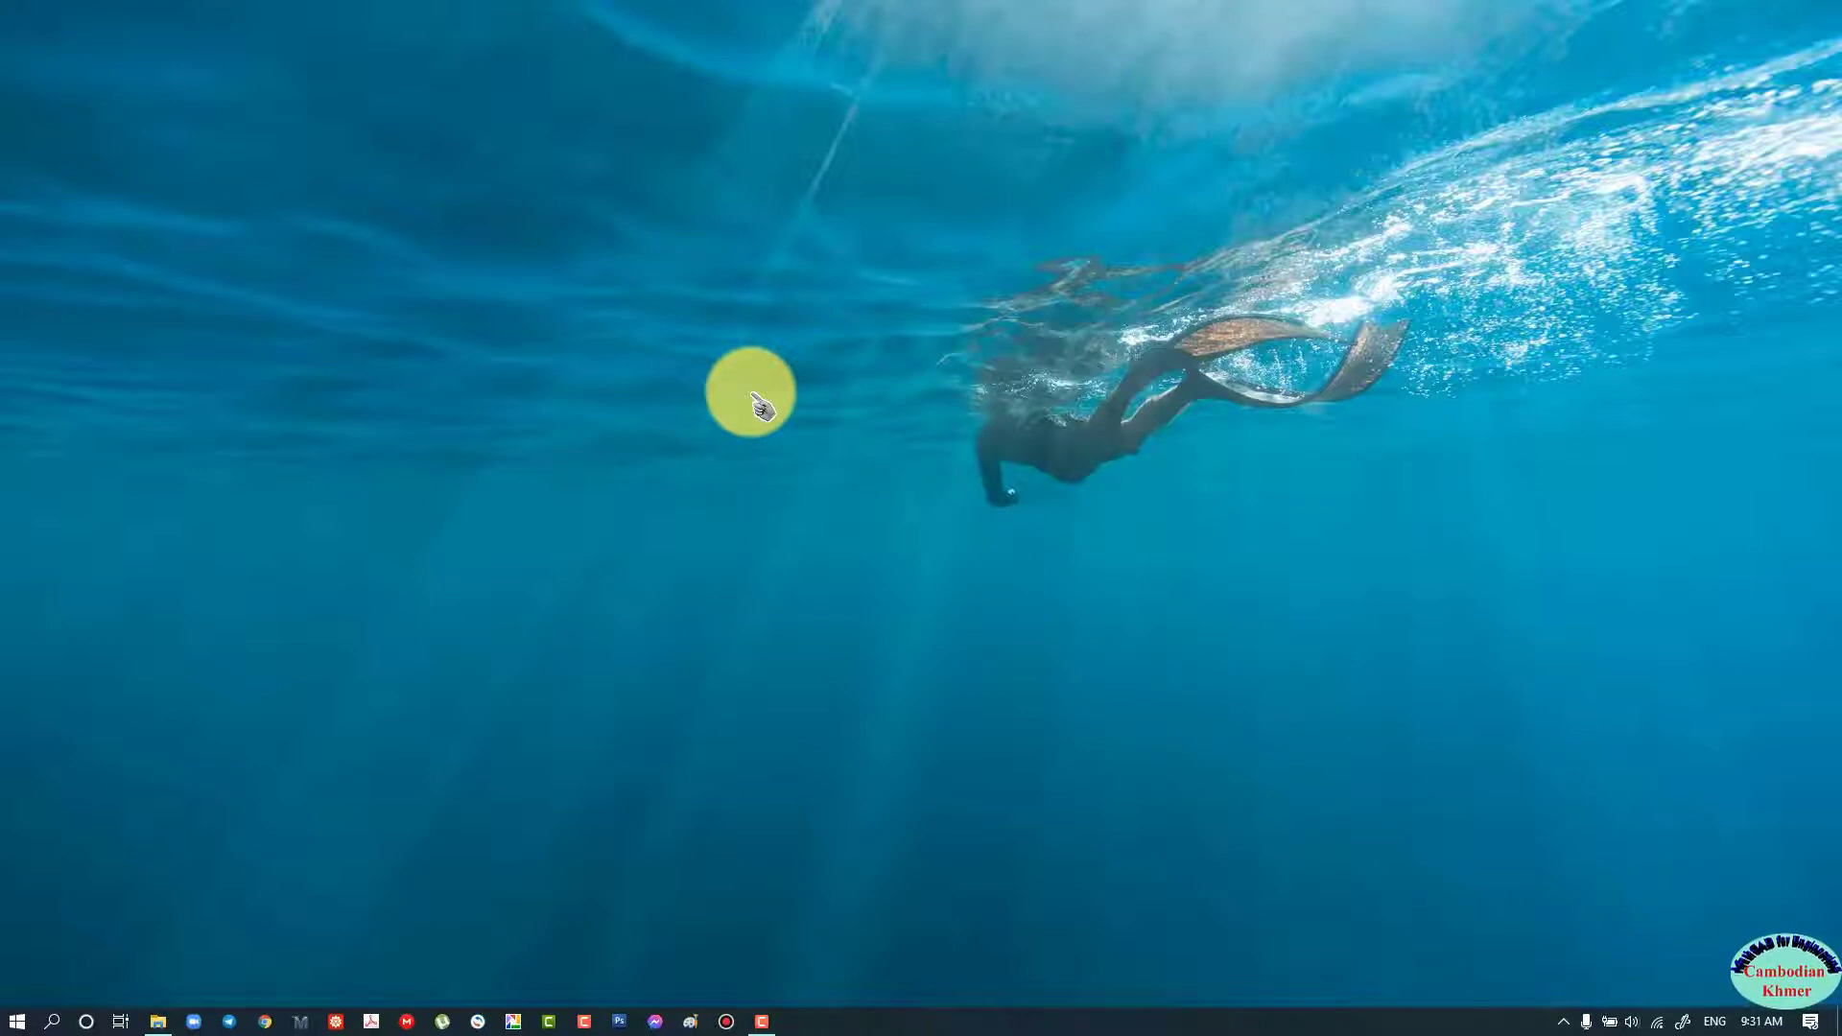
mouse_move(499, 679)
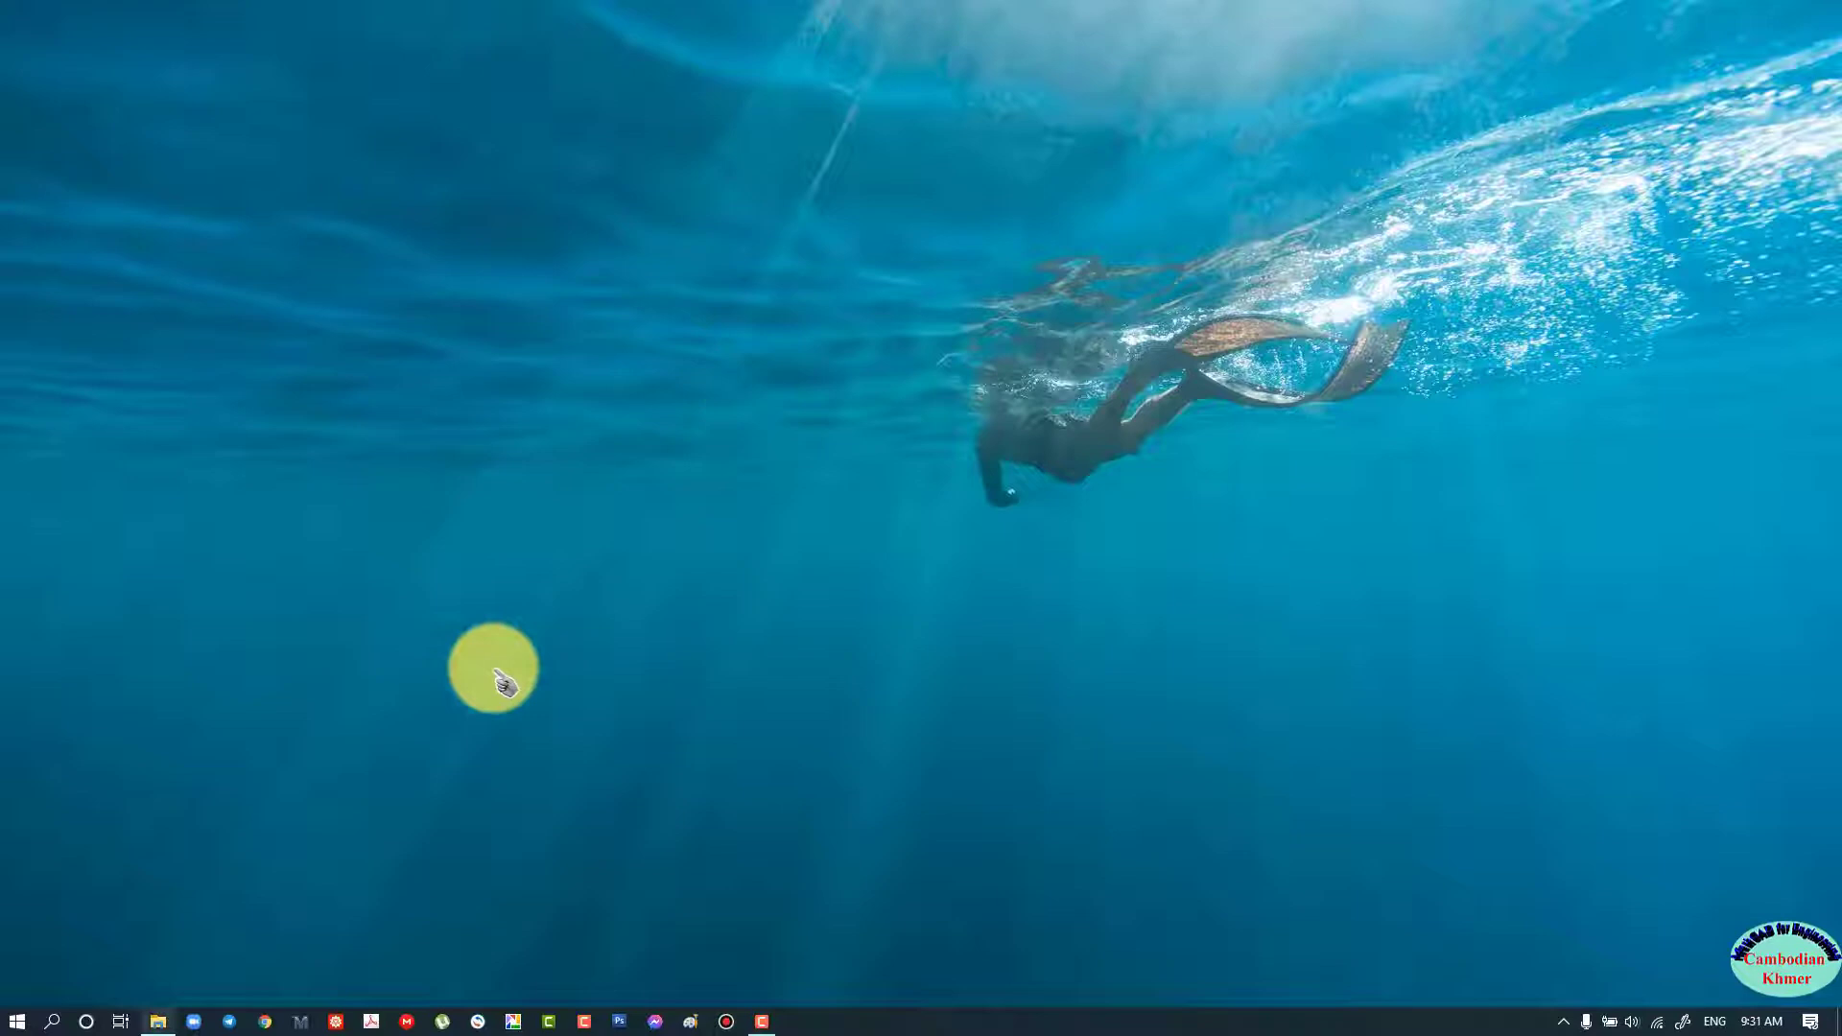
Show the Desktop folder with the Mathcad installation images in File Explorer
left_click(155, 1019)
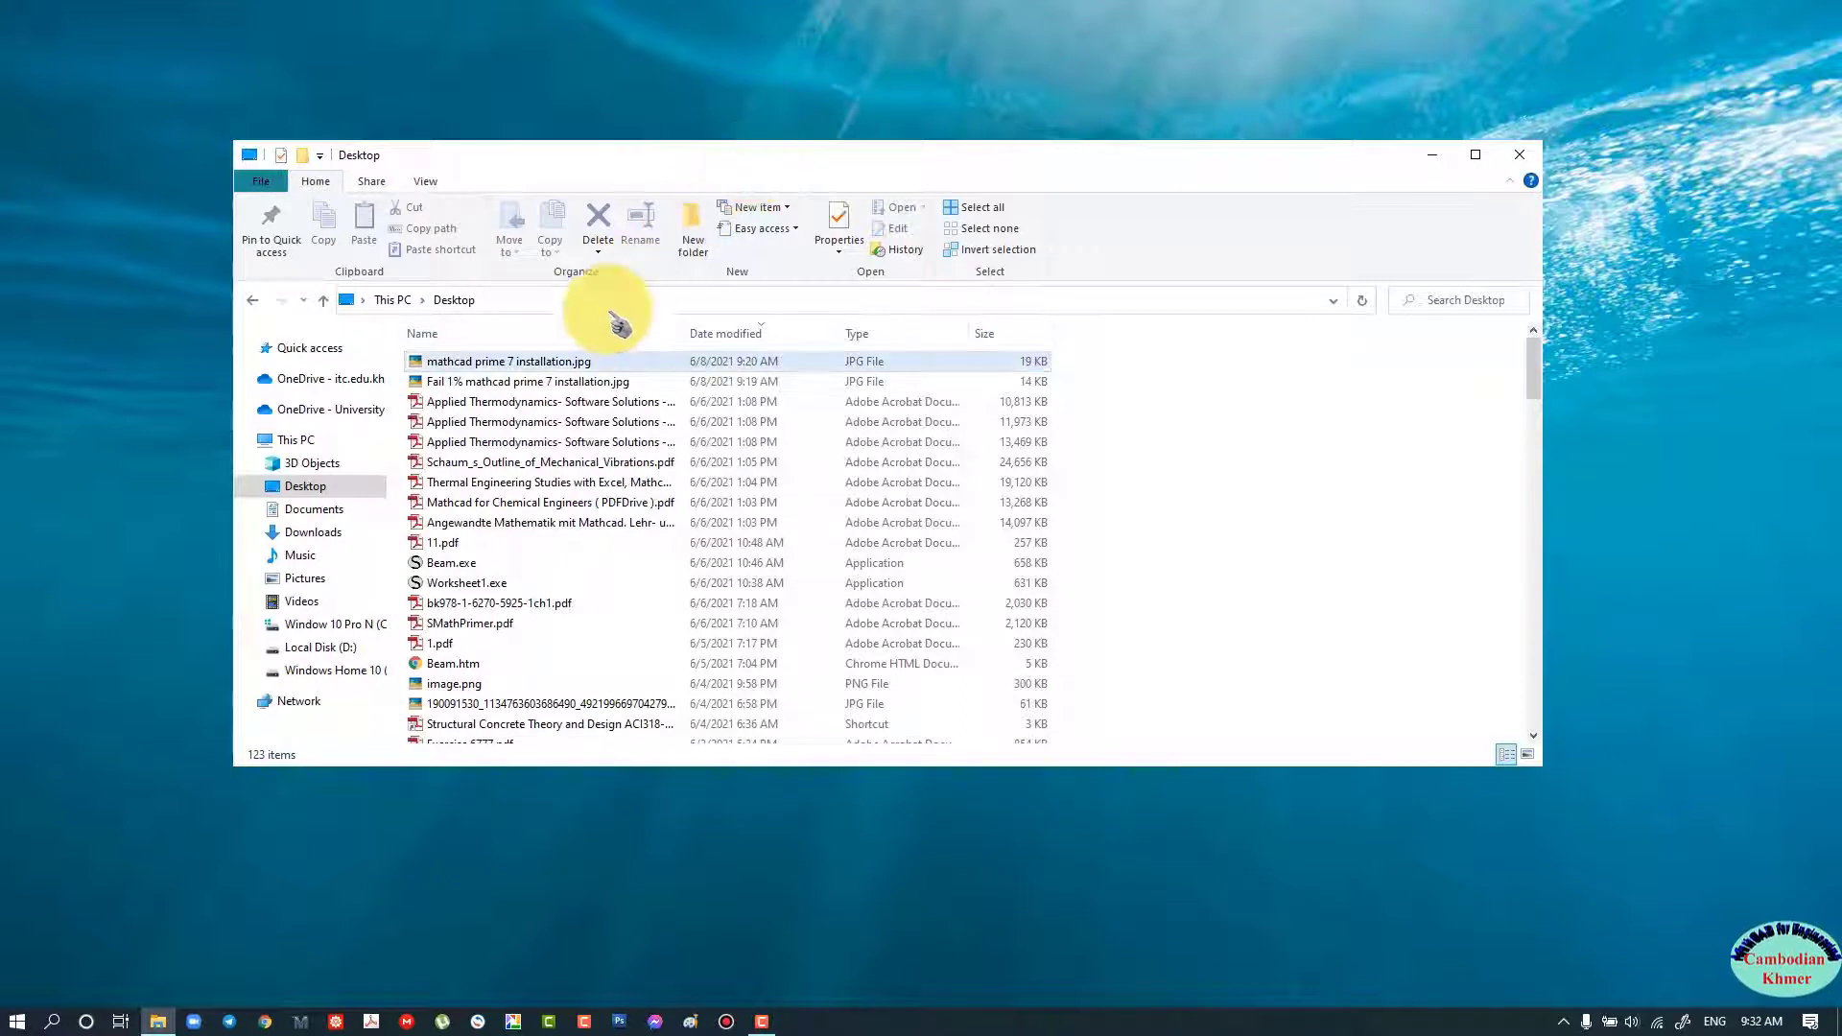
View 'Fail 1% mathcad prime 7 installation.jpg', close it, and go to Date & time settings
double_click(526, 380)
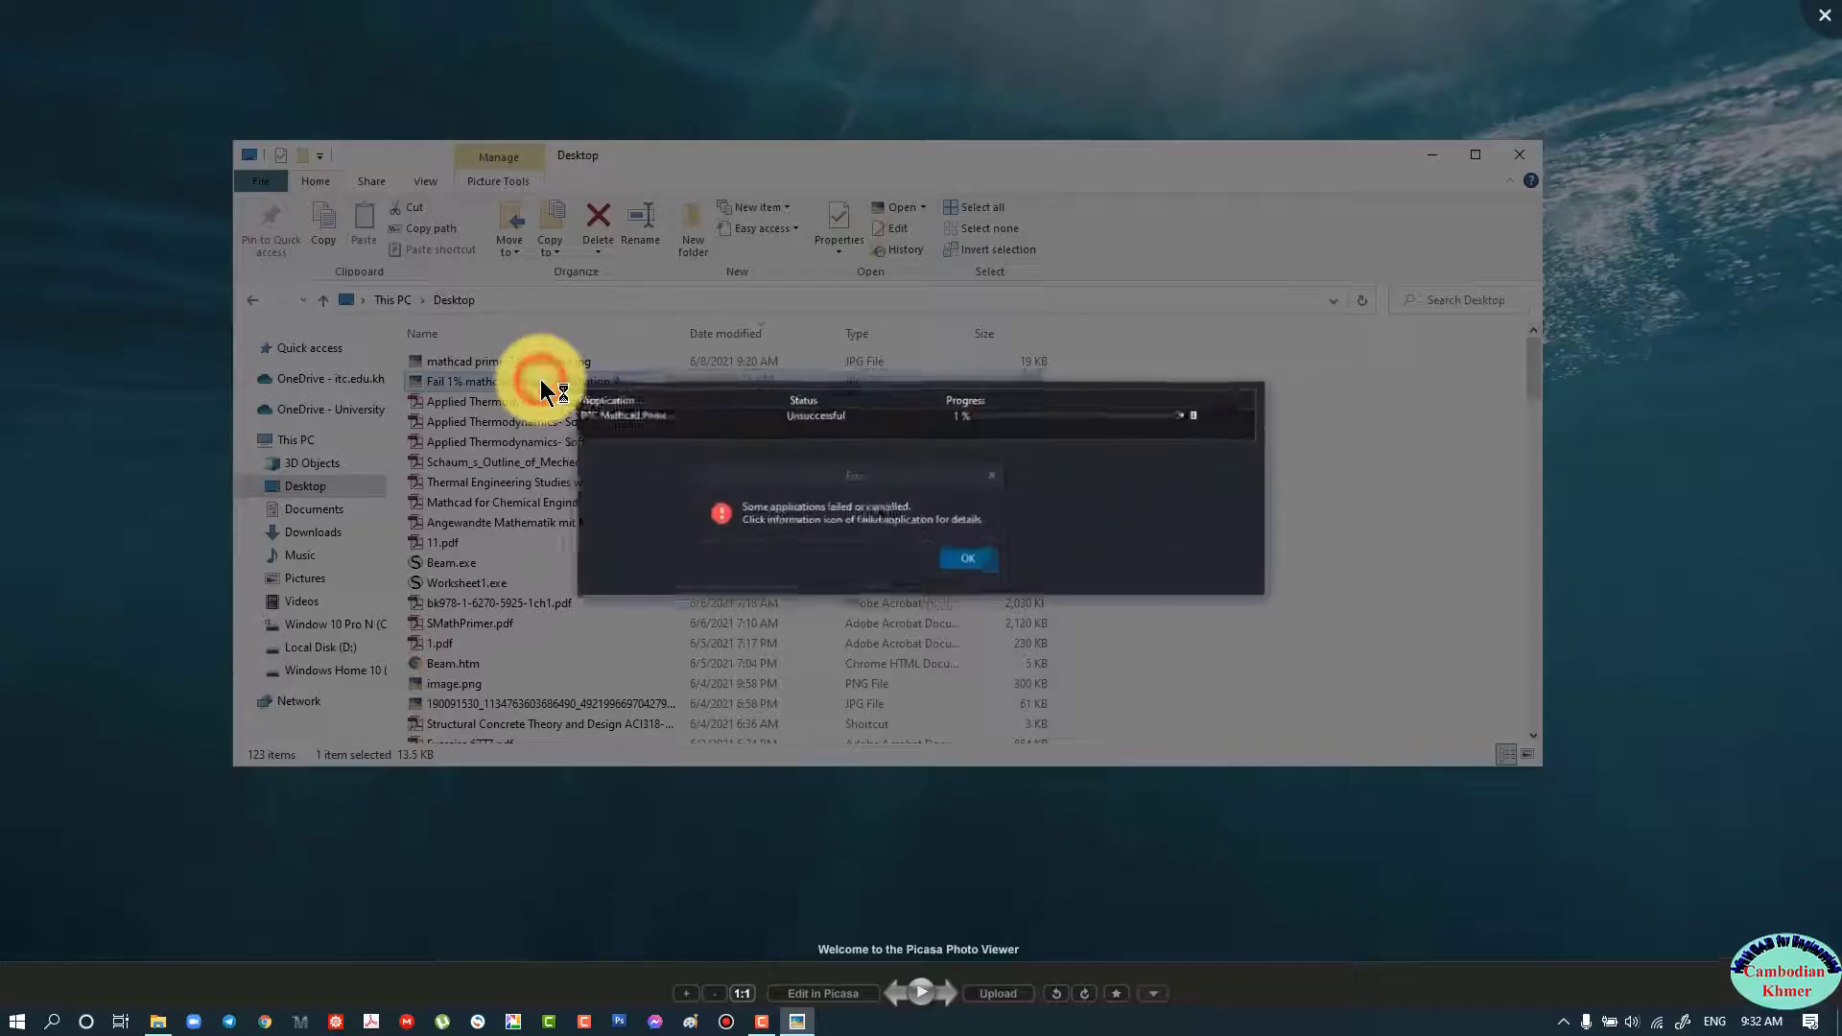
scroll("up", 3)
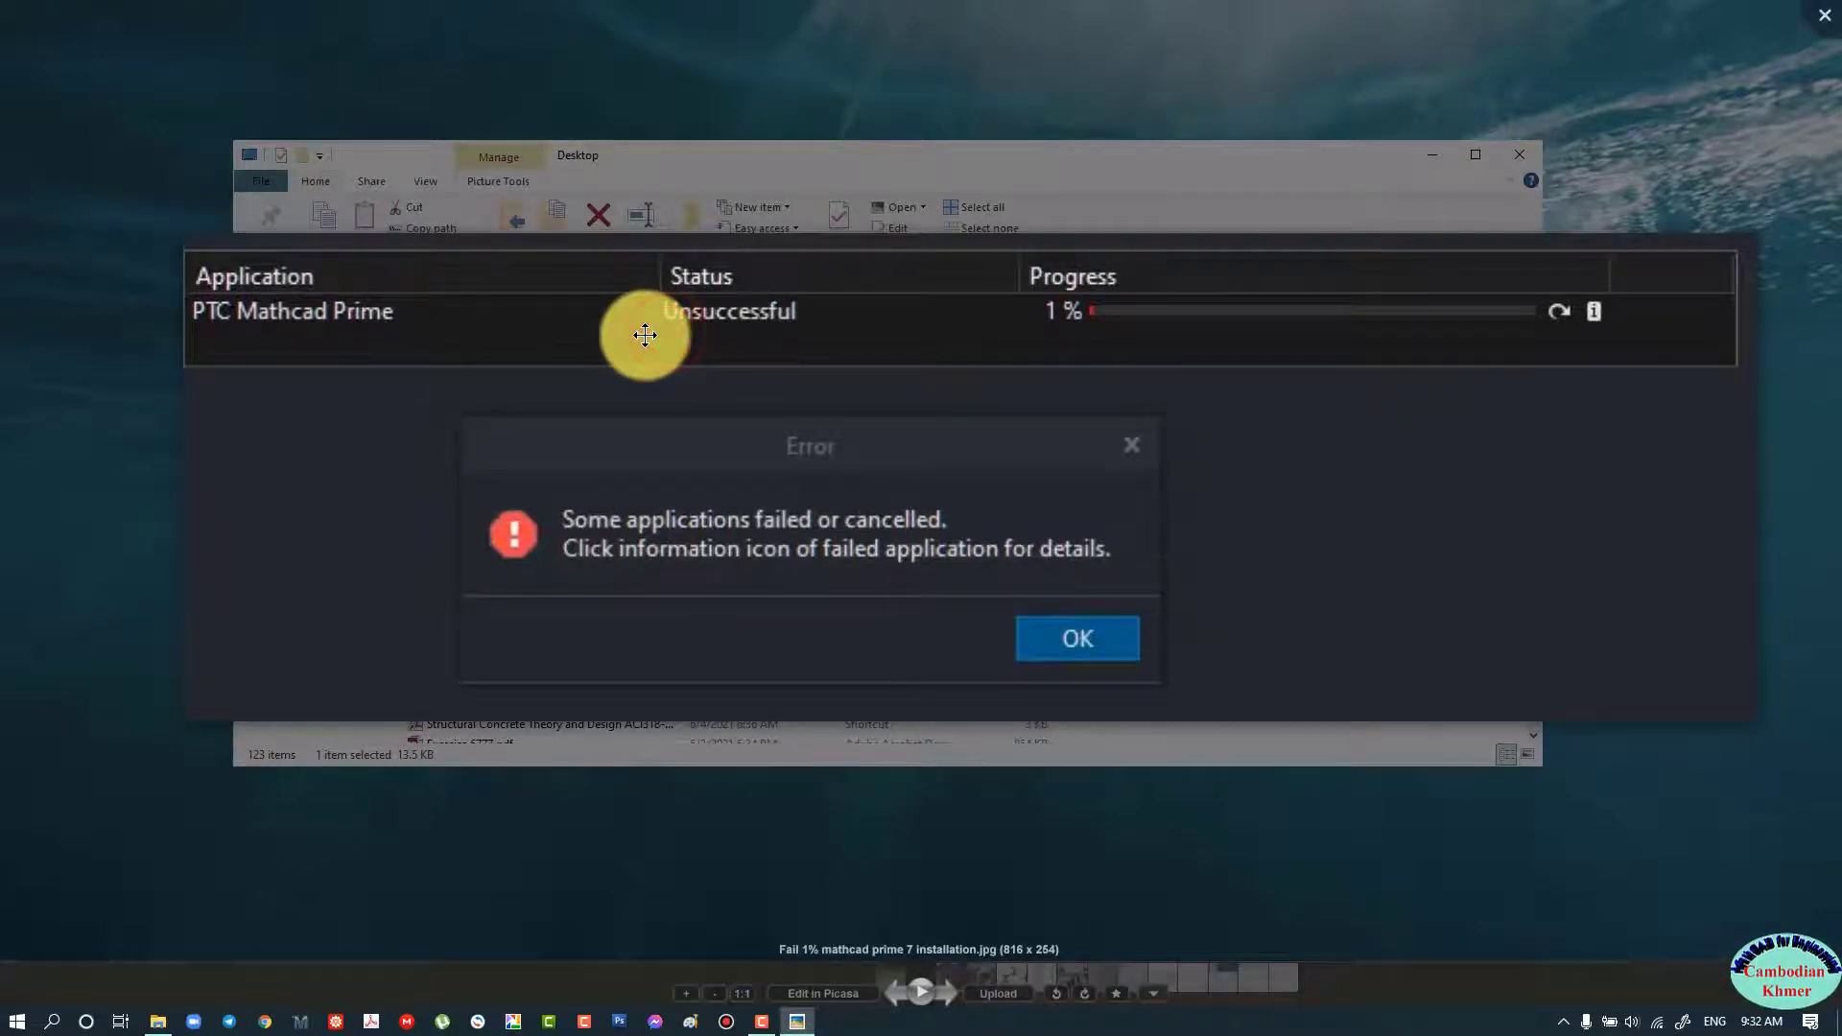
mouse_move(587, 320)
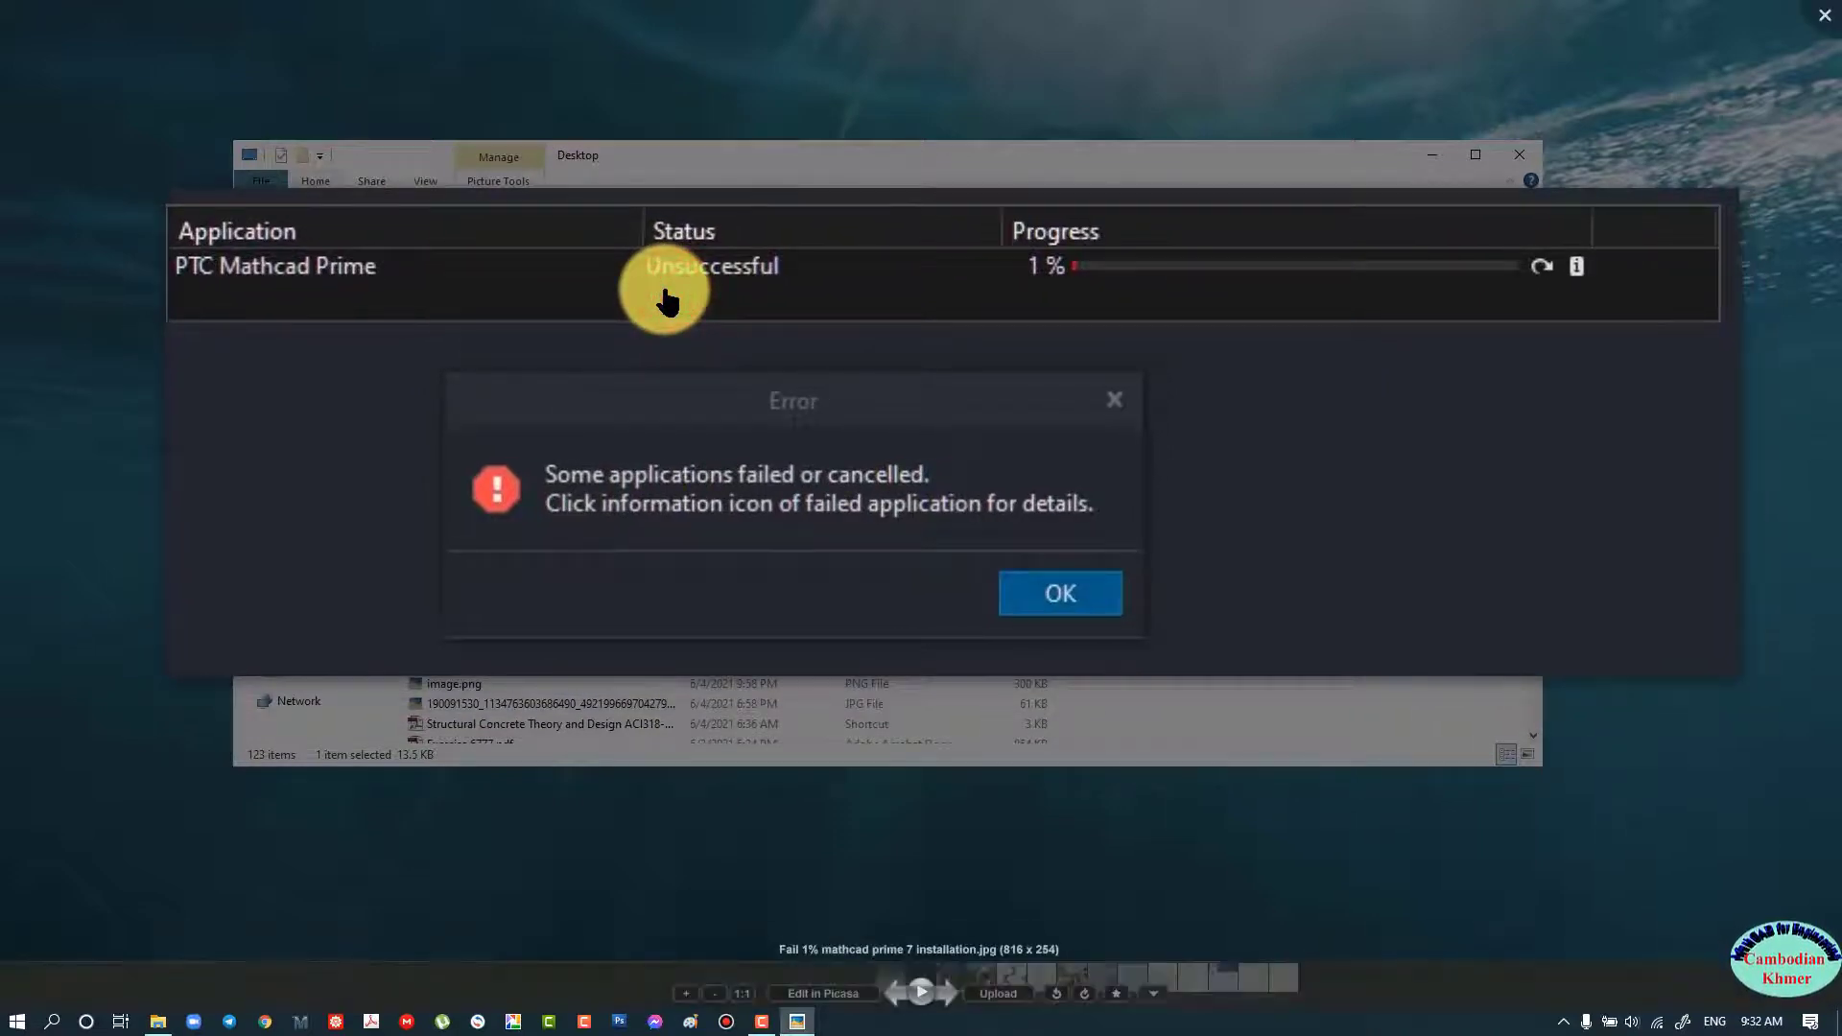
mouse_move(1810, 35)
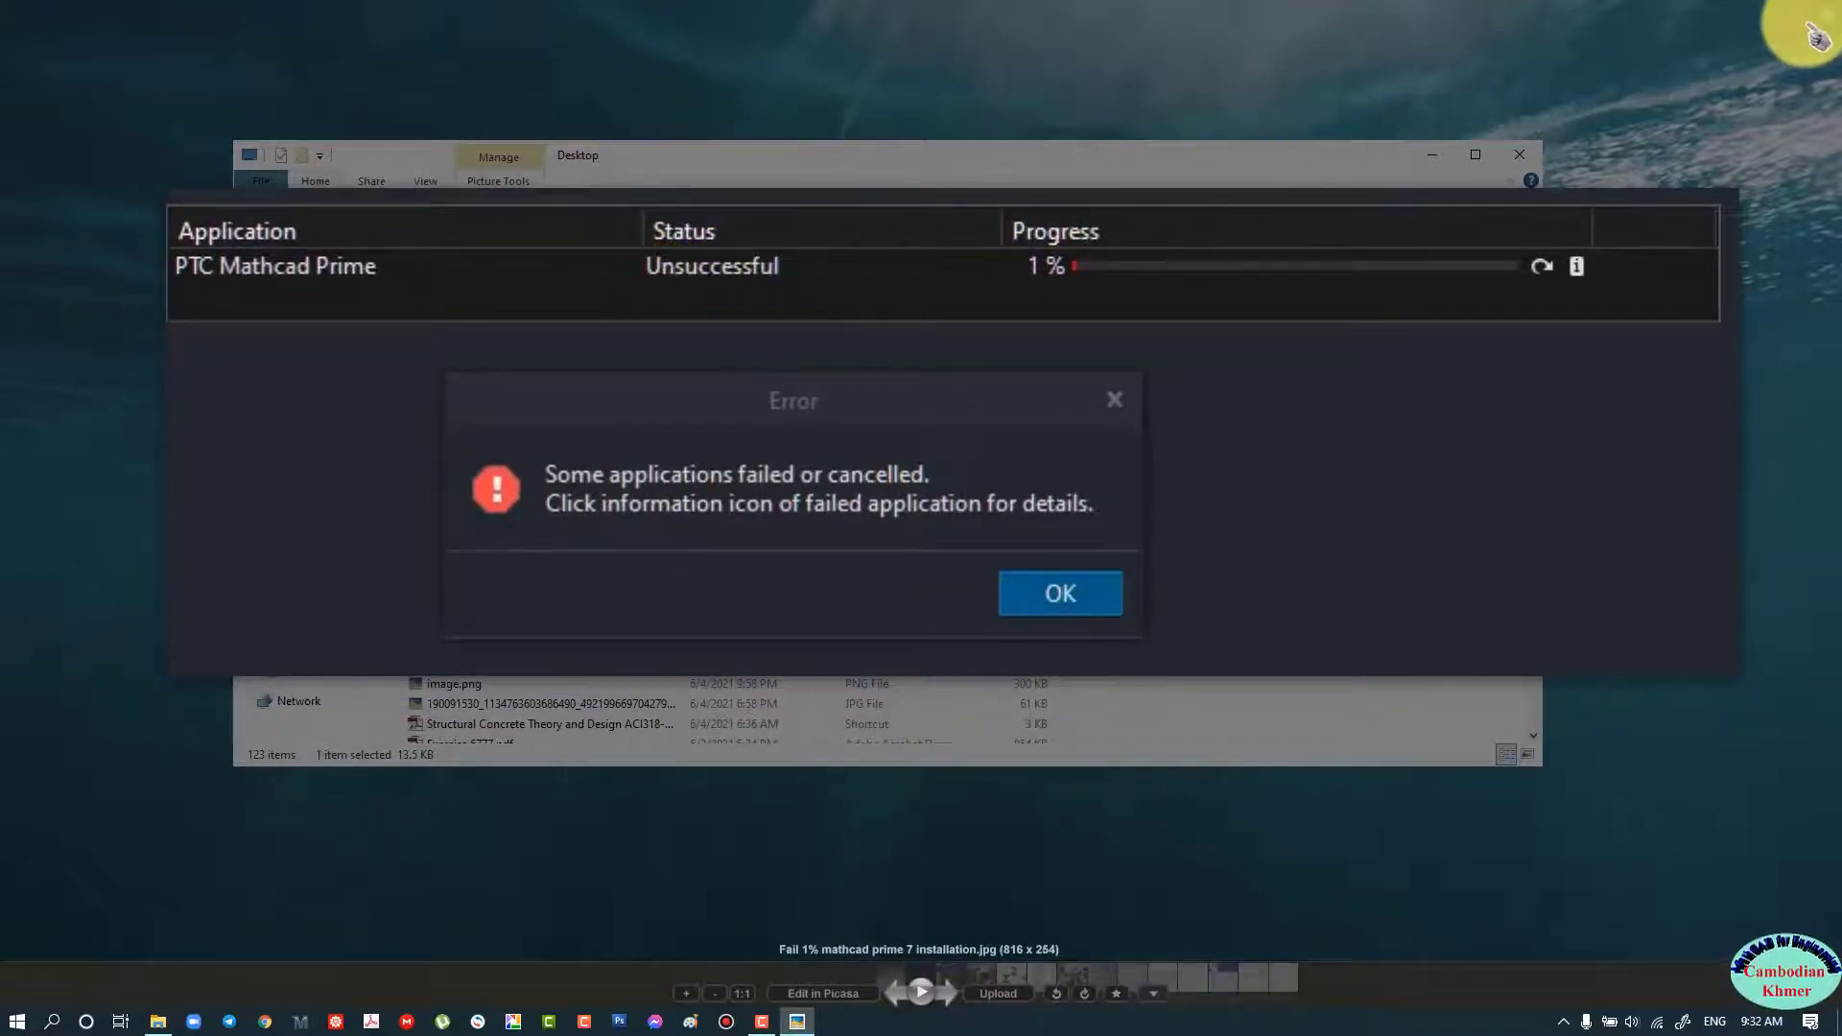
left_click(1058, 593)
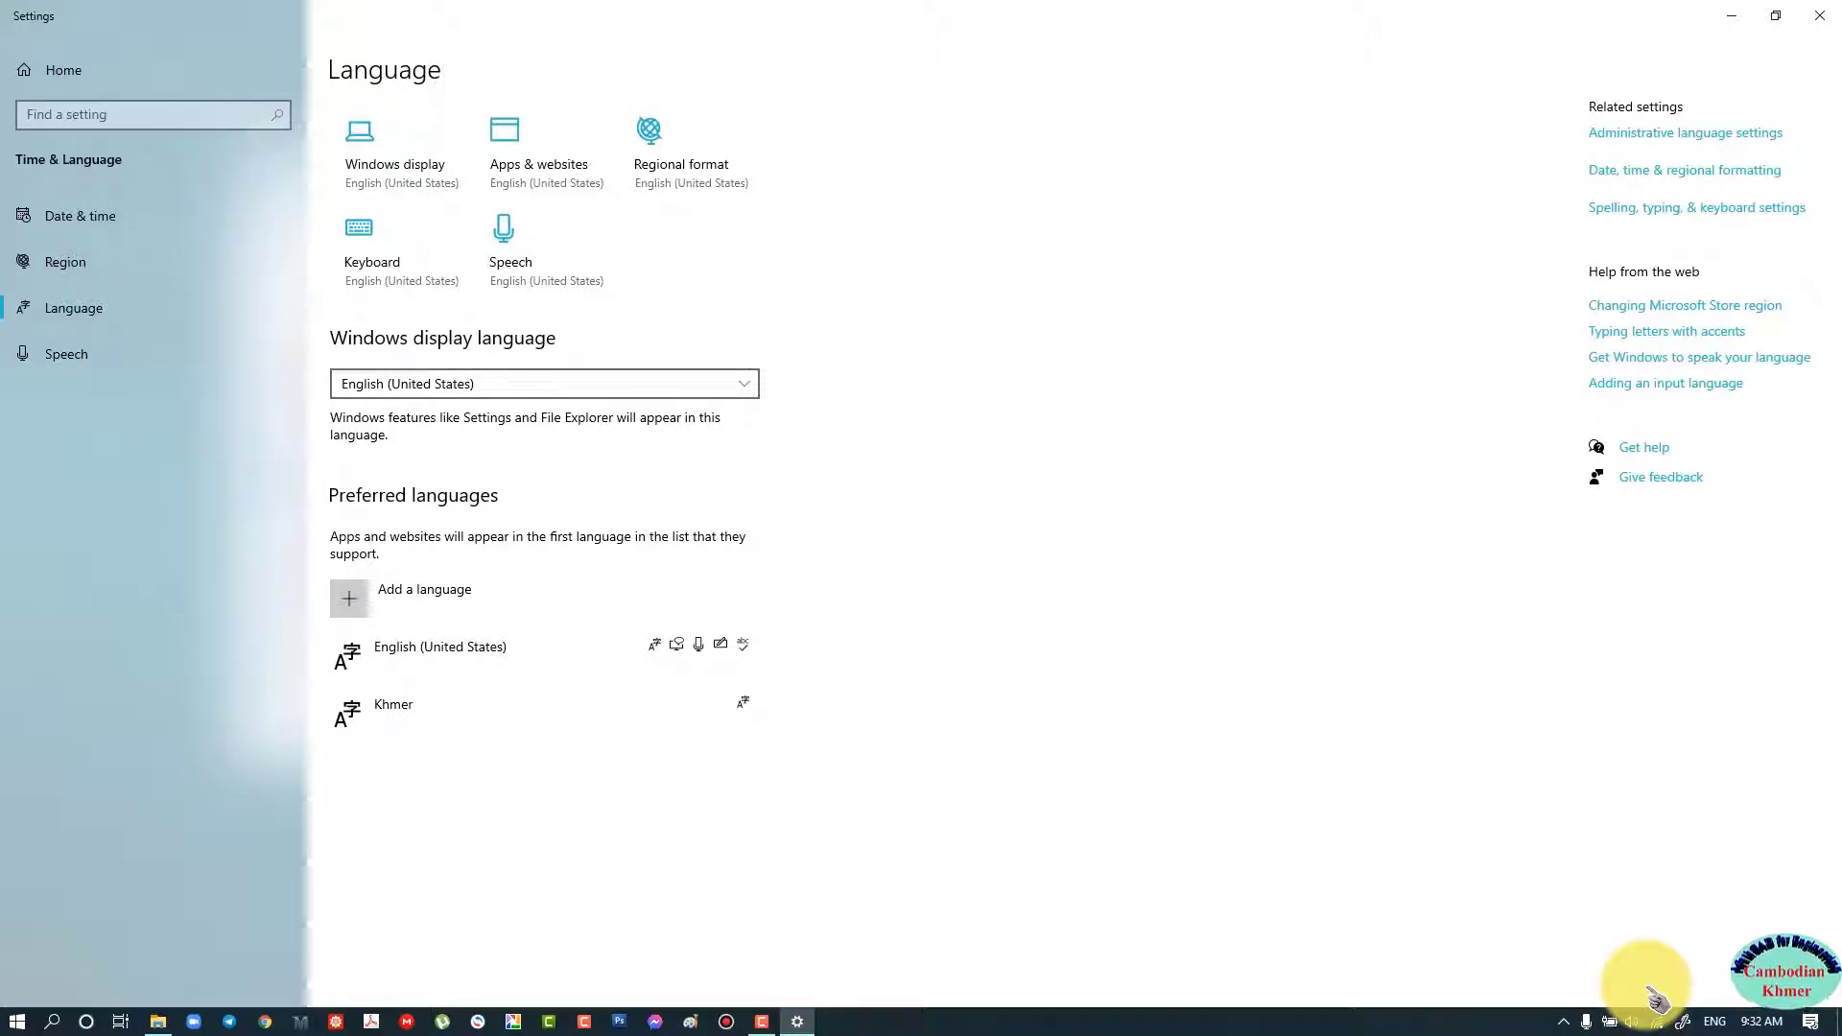
mouse_move(200, 243)
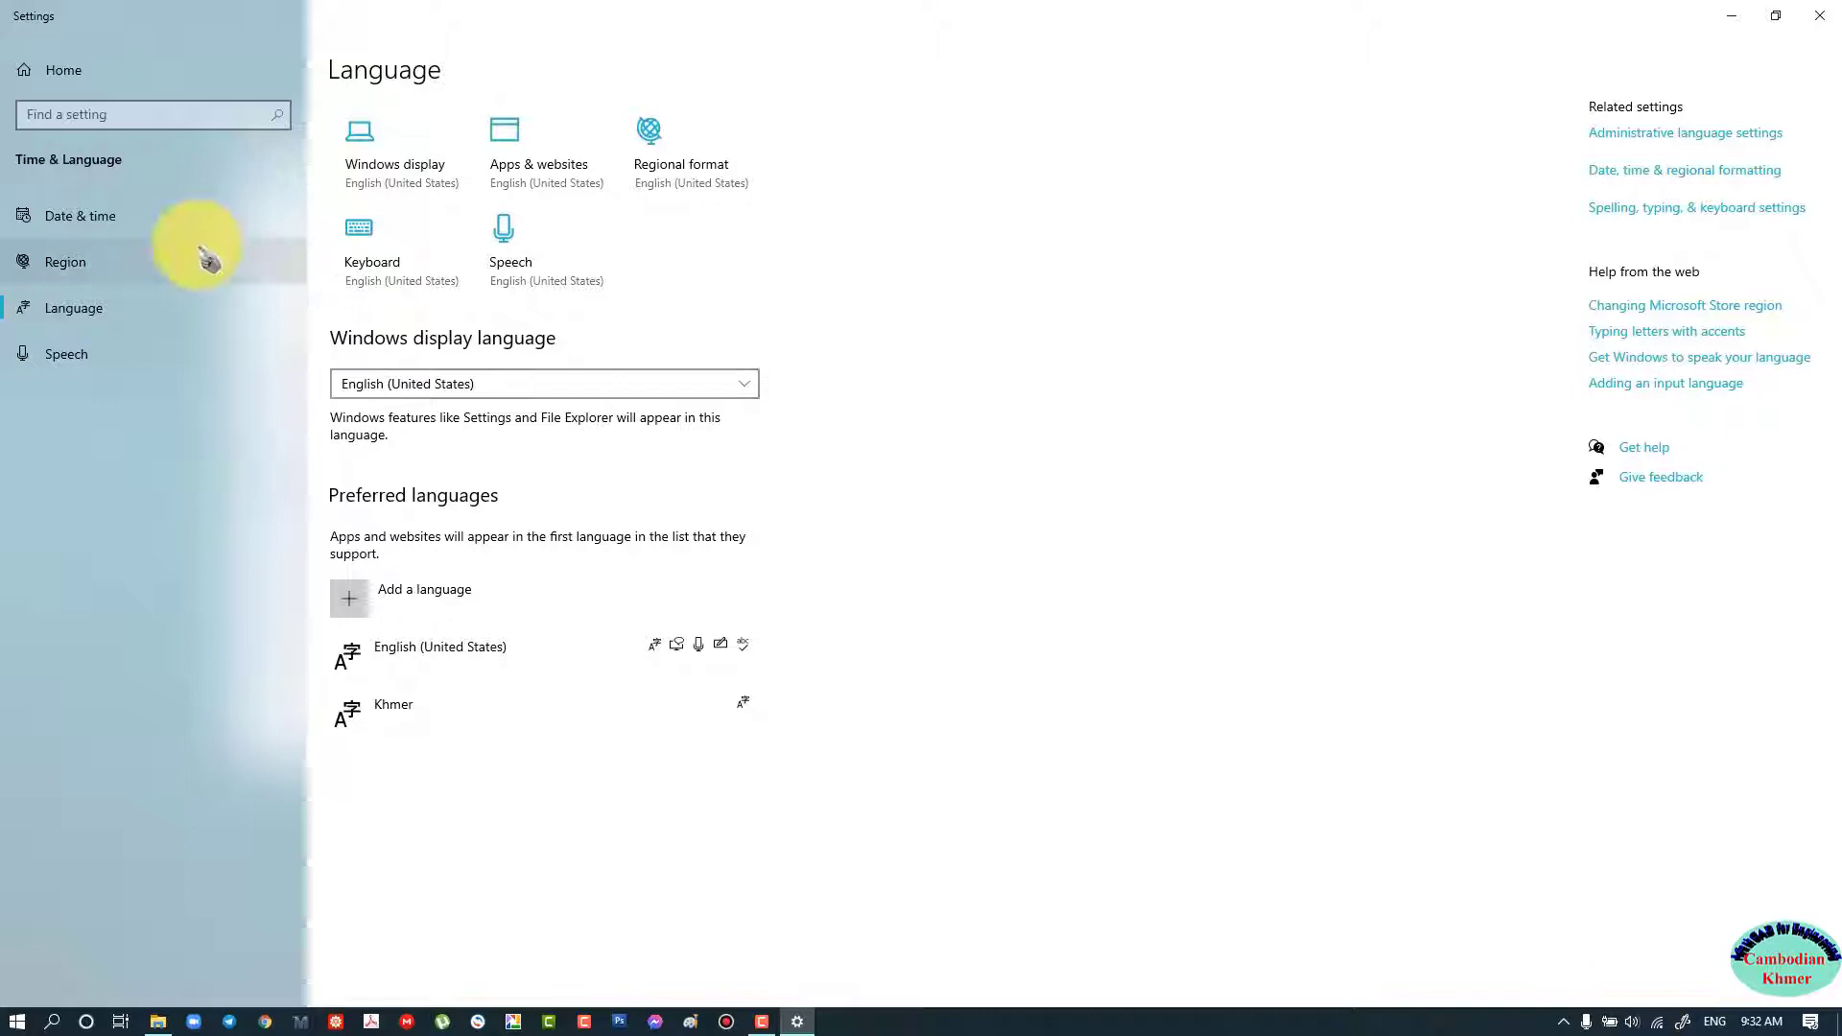
left_click(79, 215)
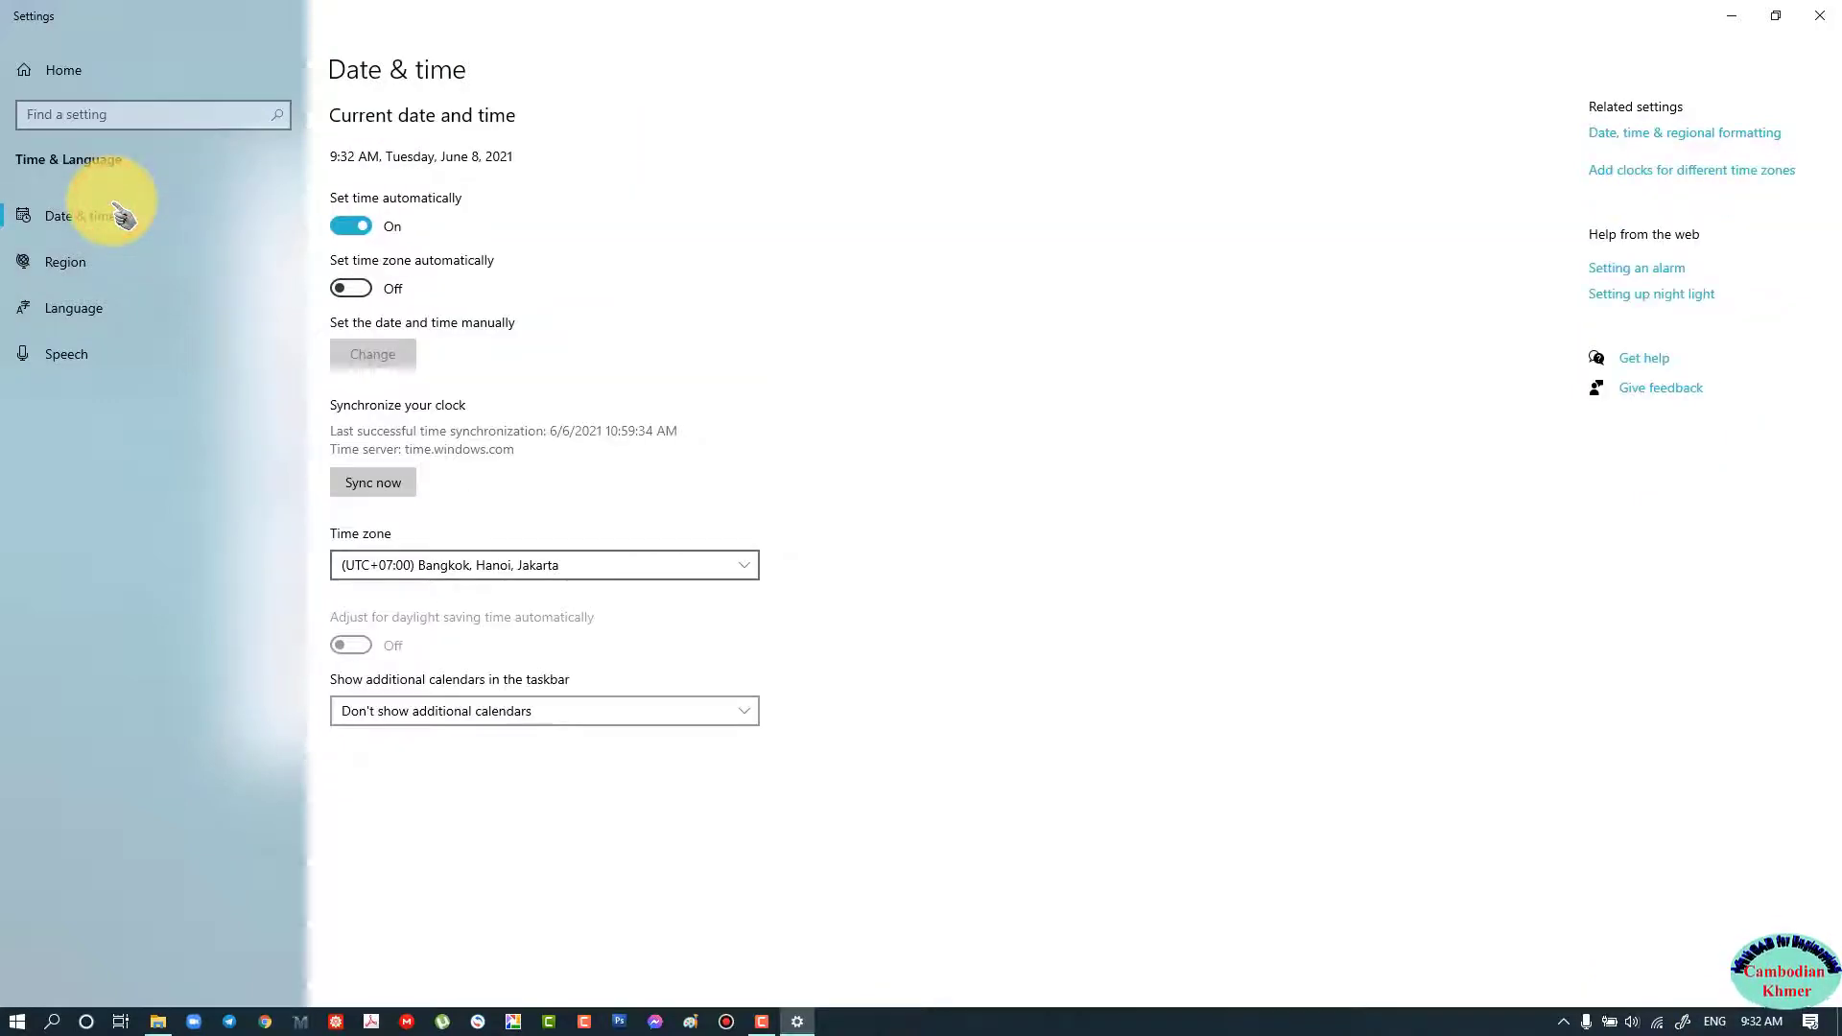
Check Region shows United States with English (United States) format, then move to Language
left_click(65, 261)
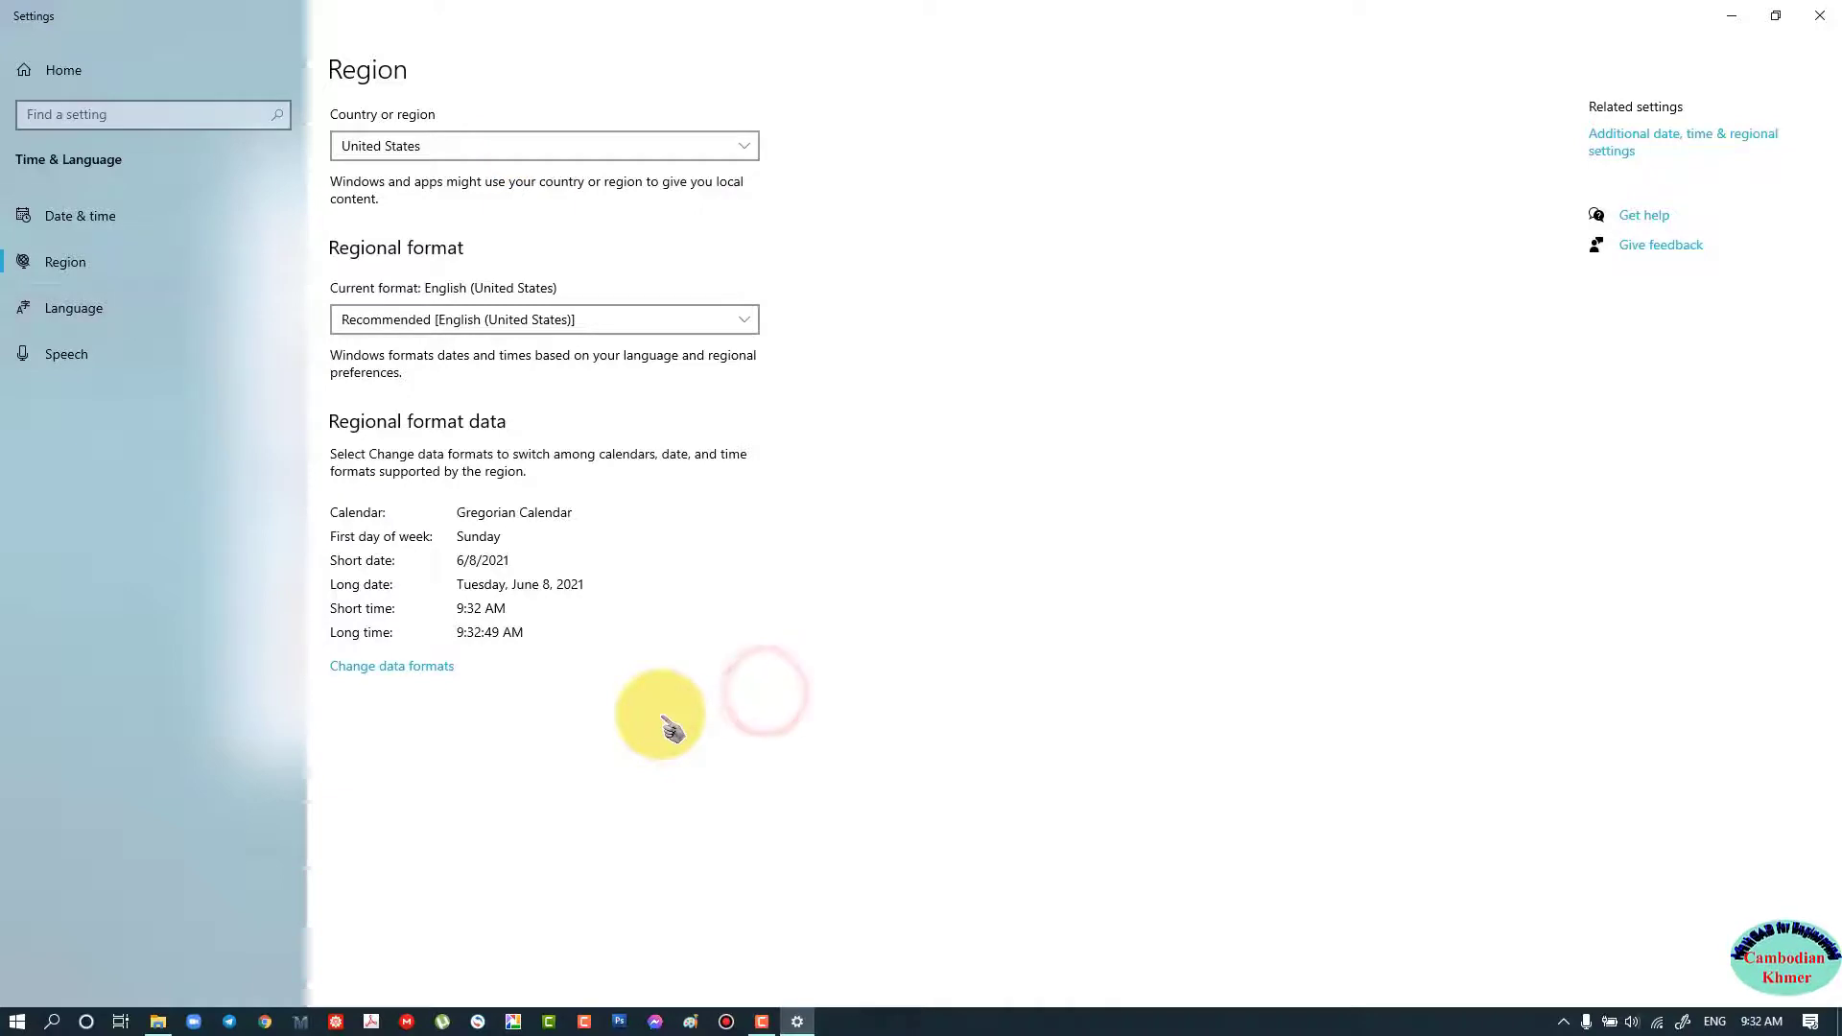
mouse_move(1650, 265)
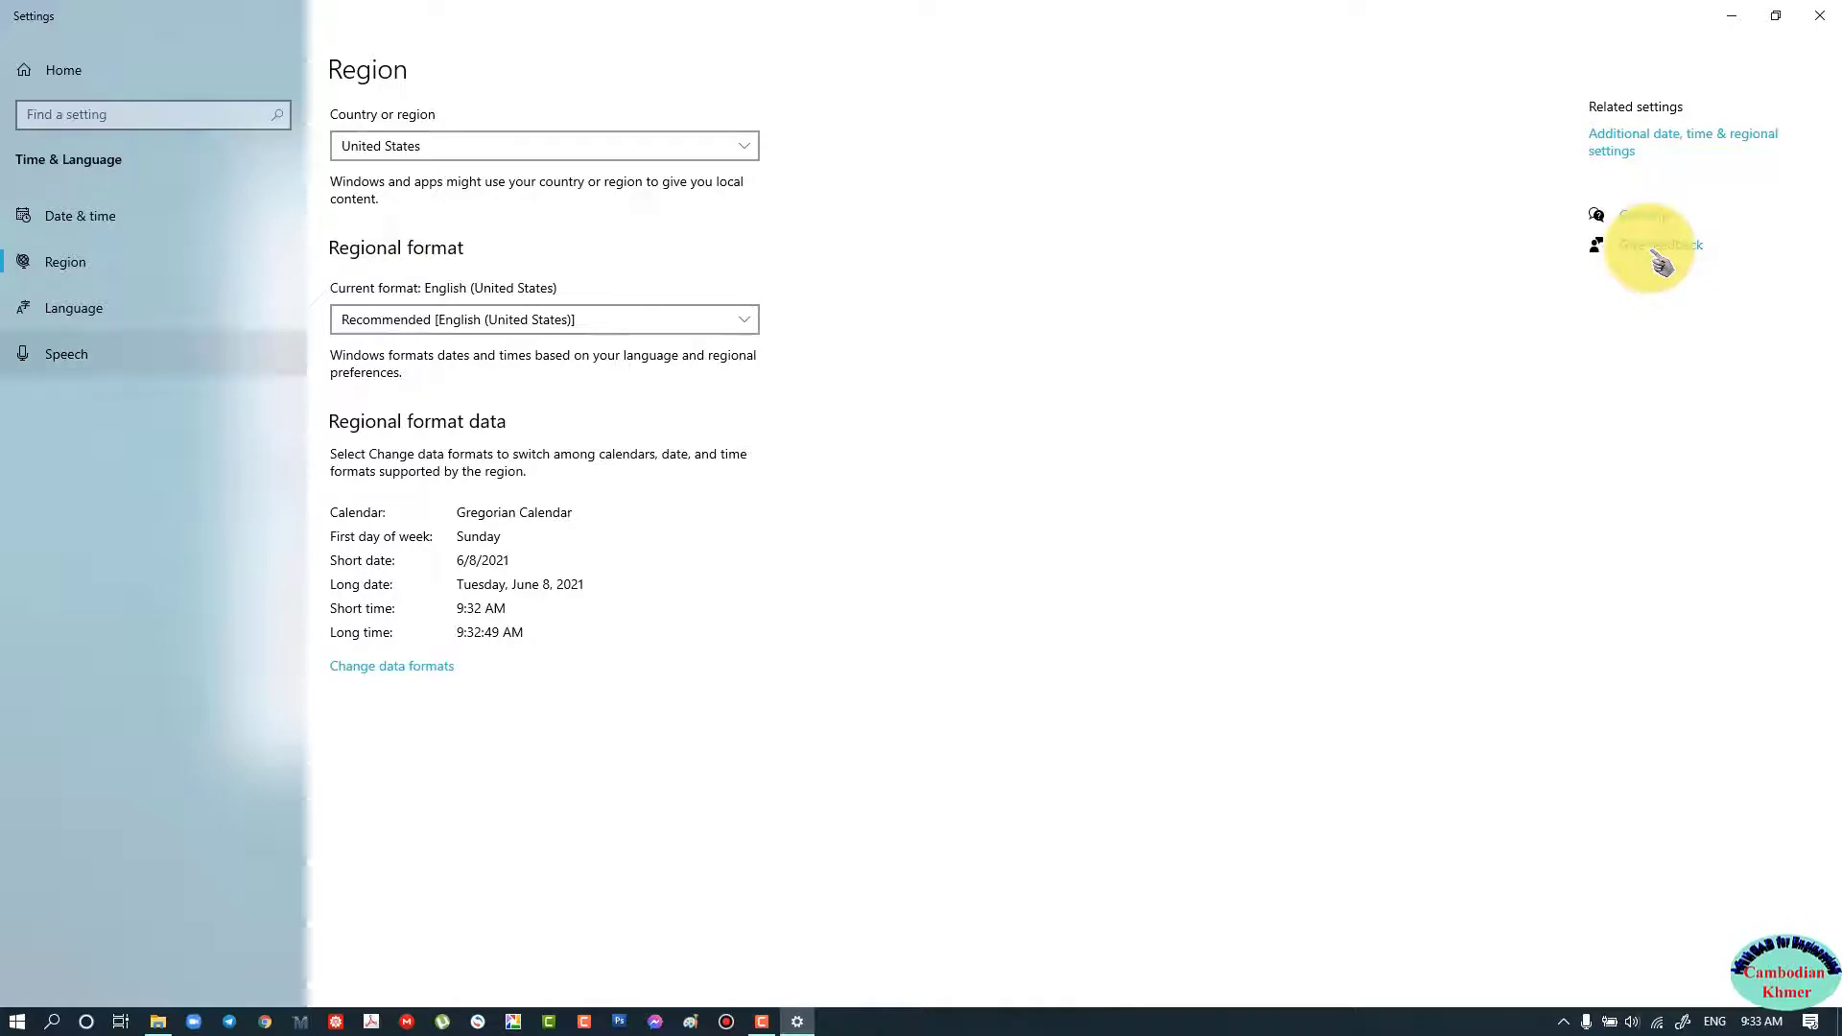
mouse_move(148, 317)
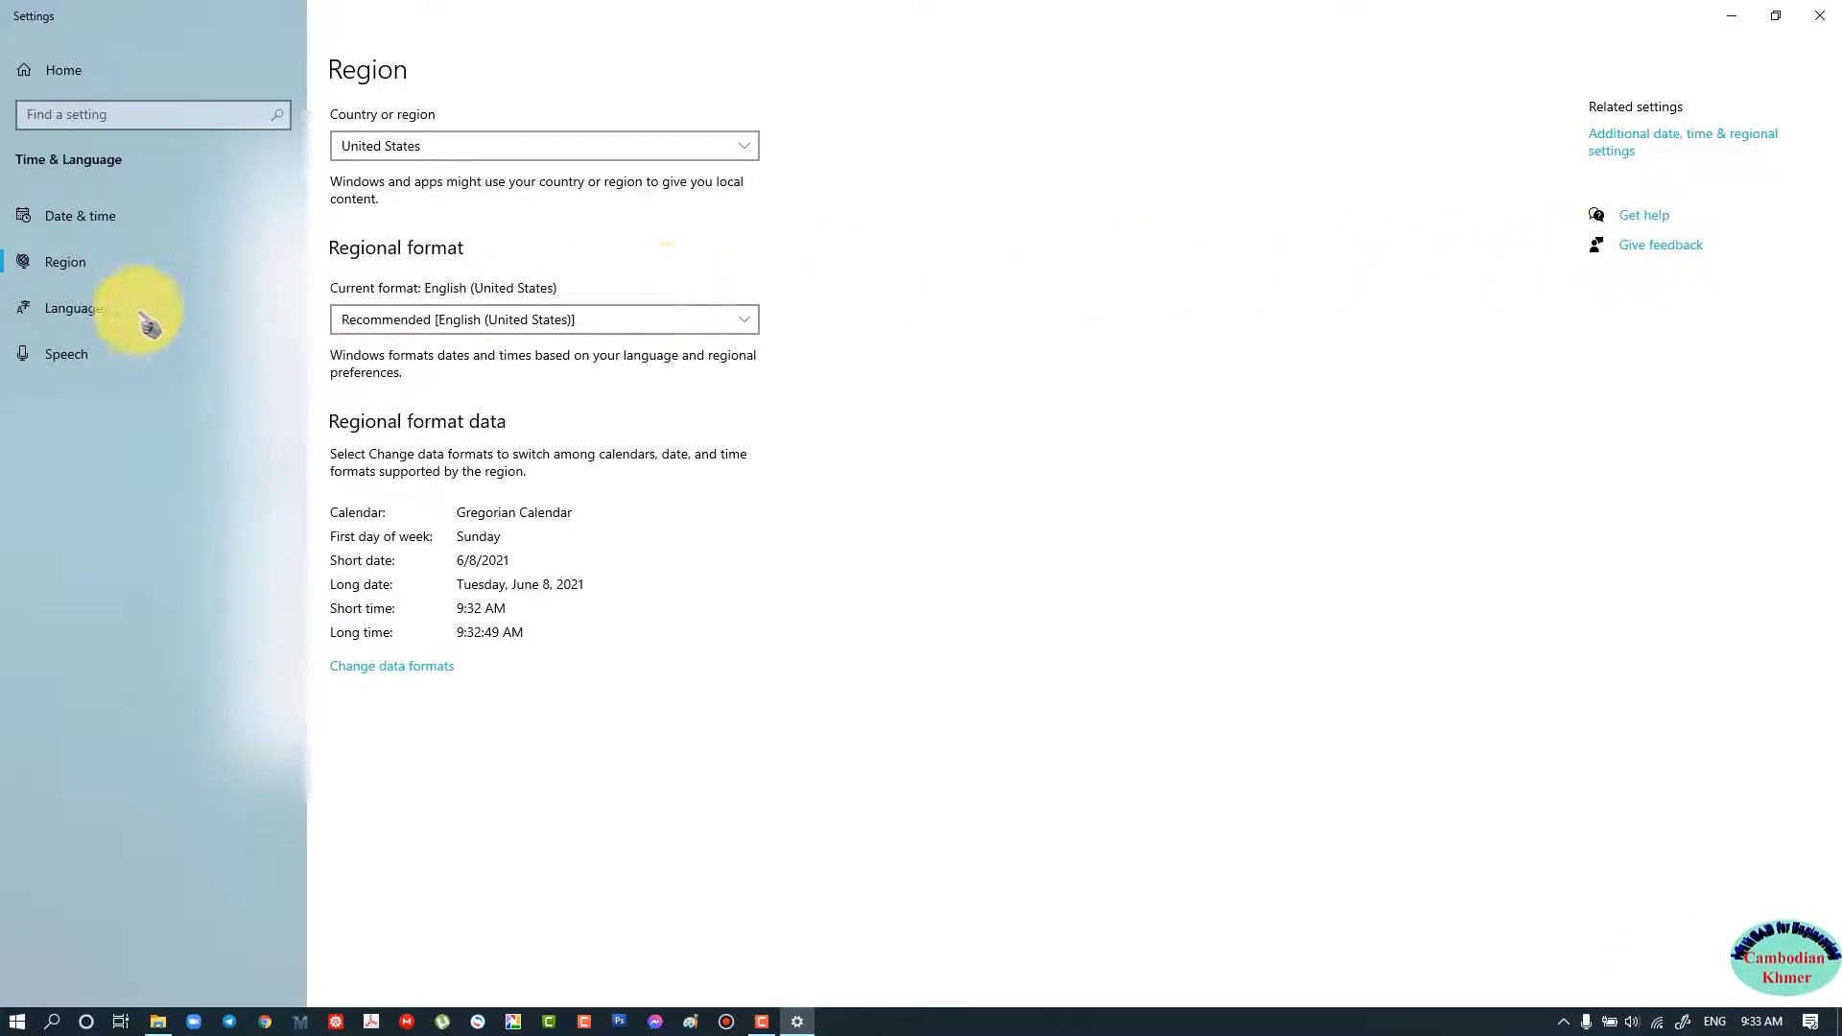
left_click(71, 307)
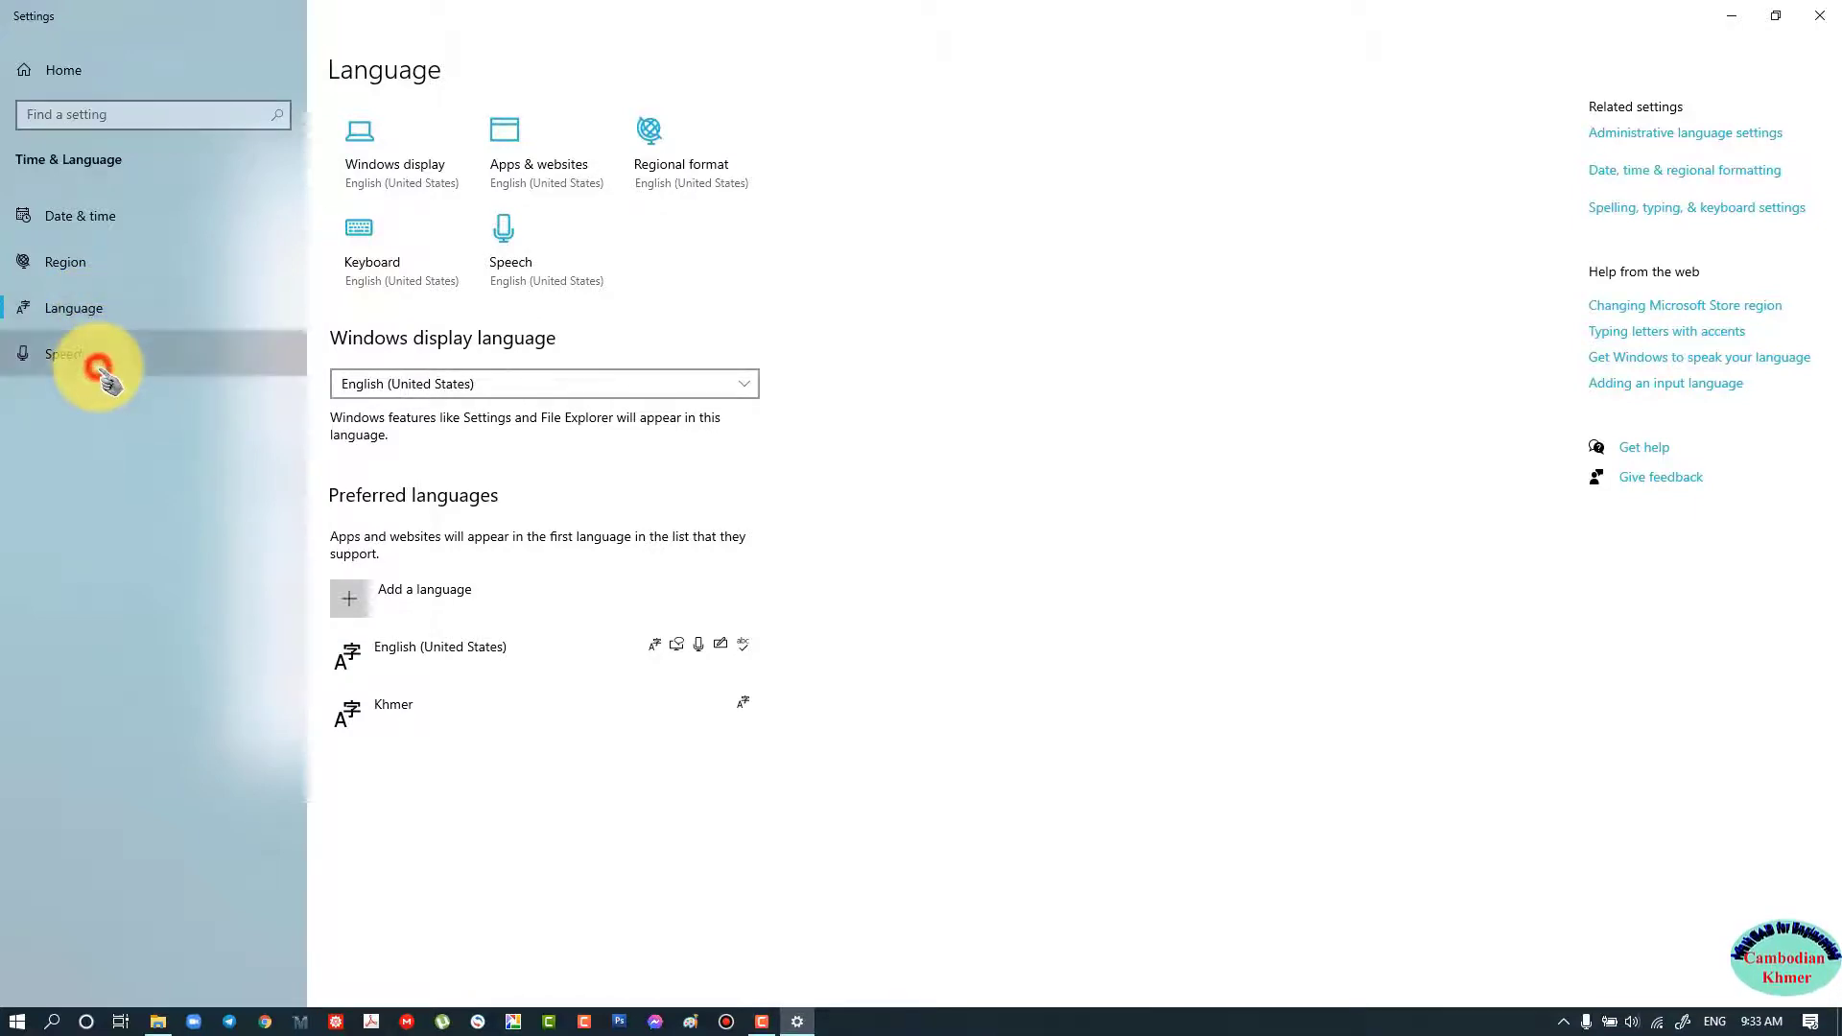
Verify Speech language is English (United States) and close Settings
left_click(65, 353)
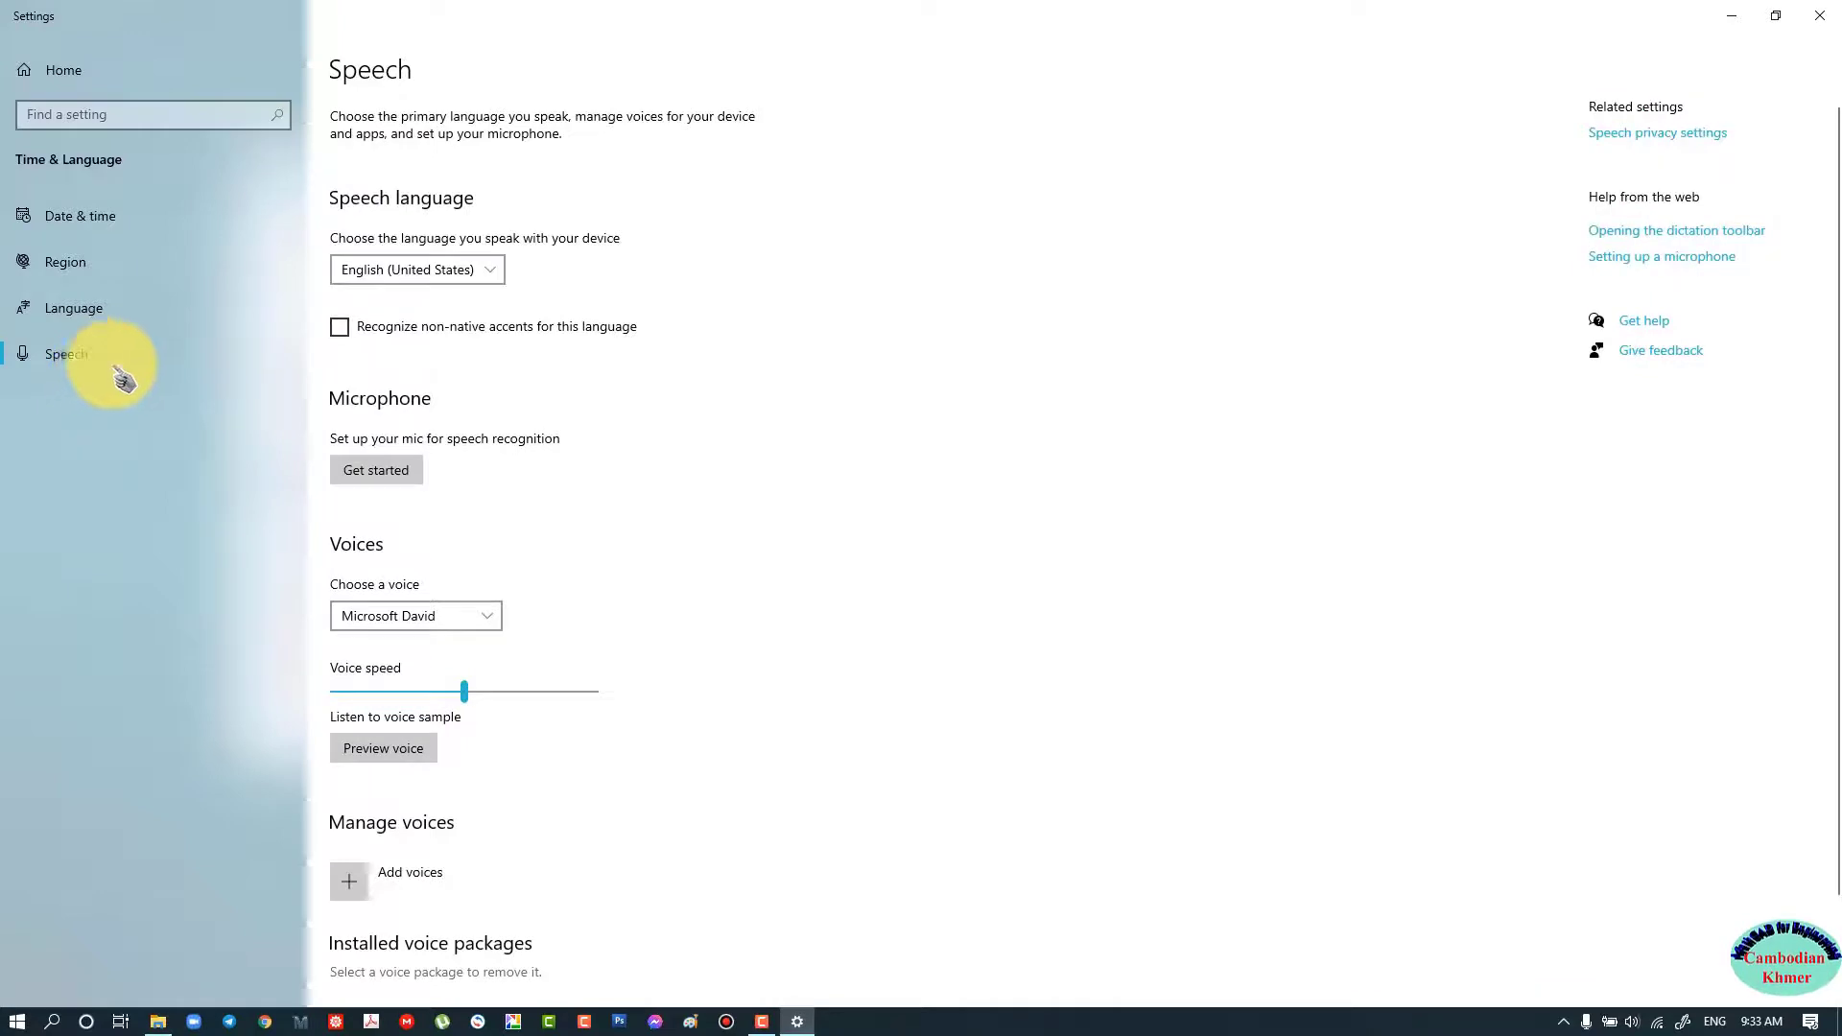
mouse_move(1631, 29)
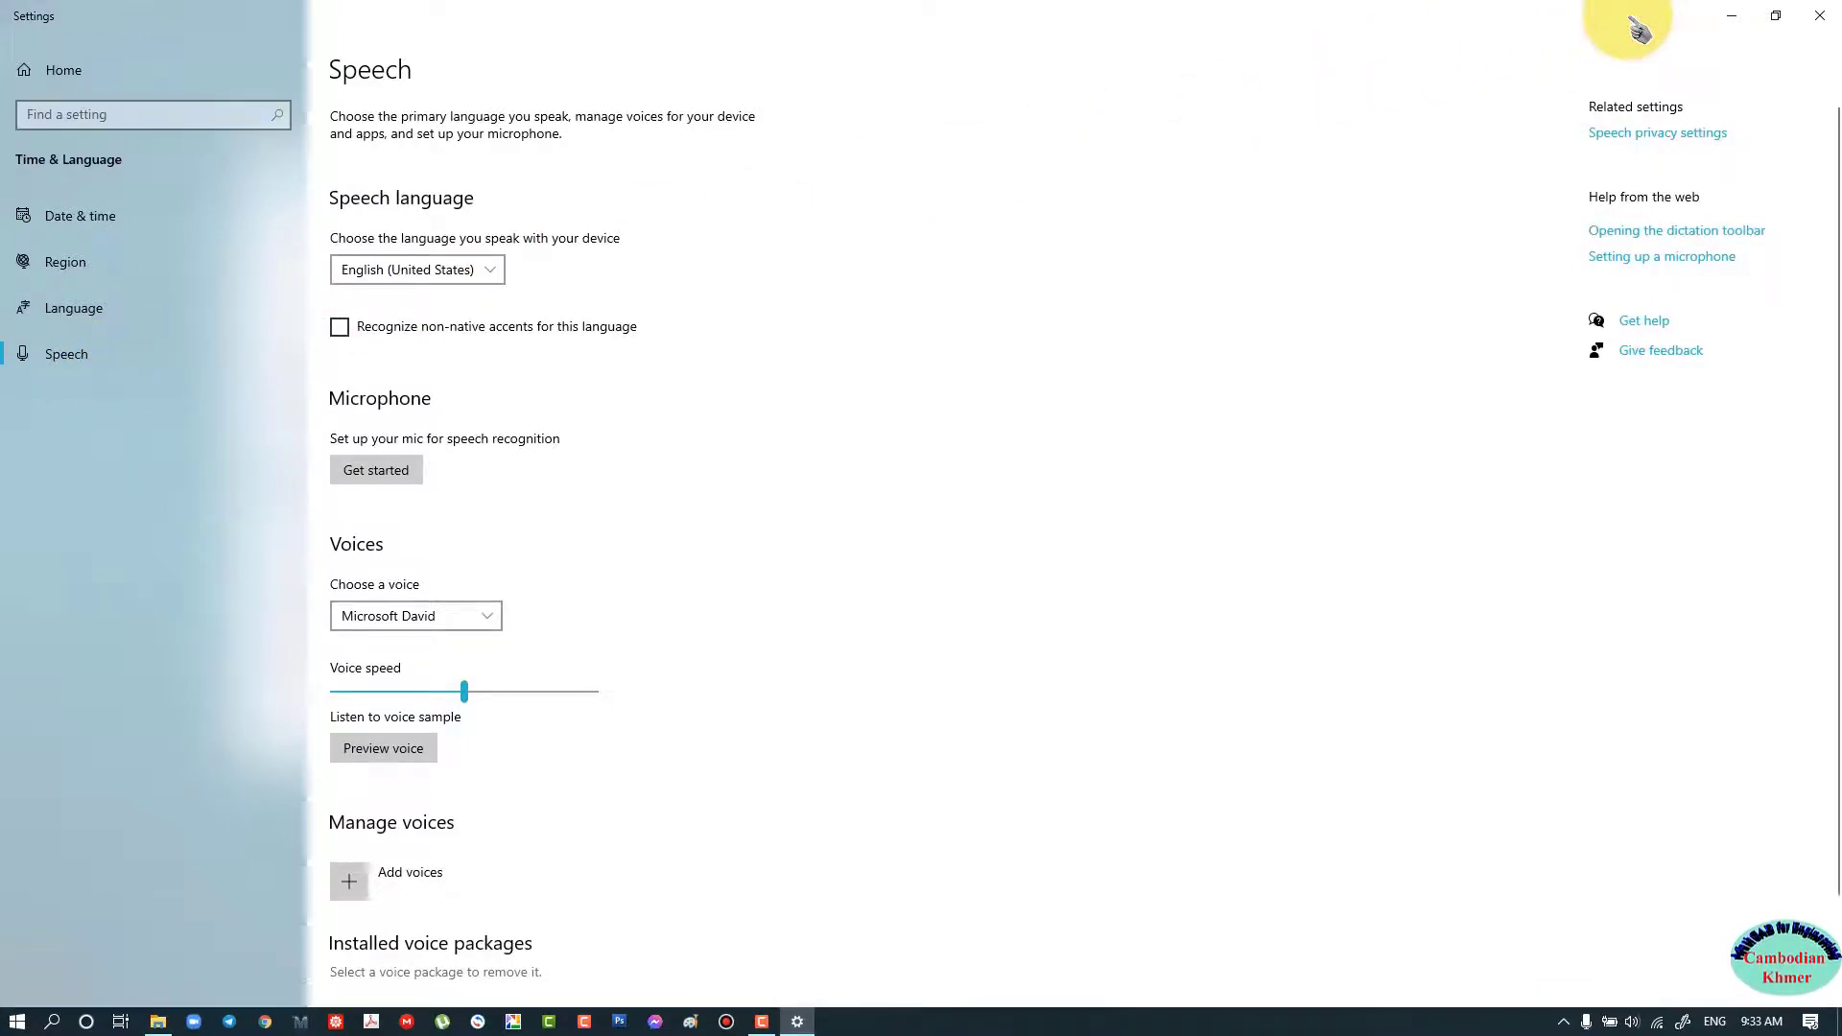
mouse_move(1816, 28)
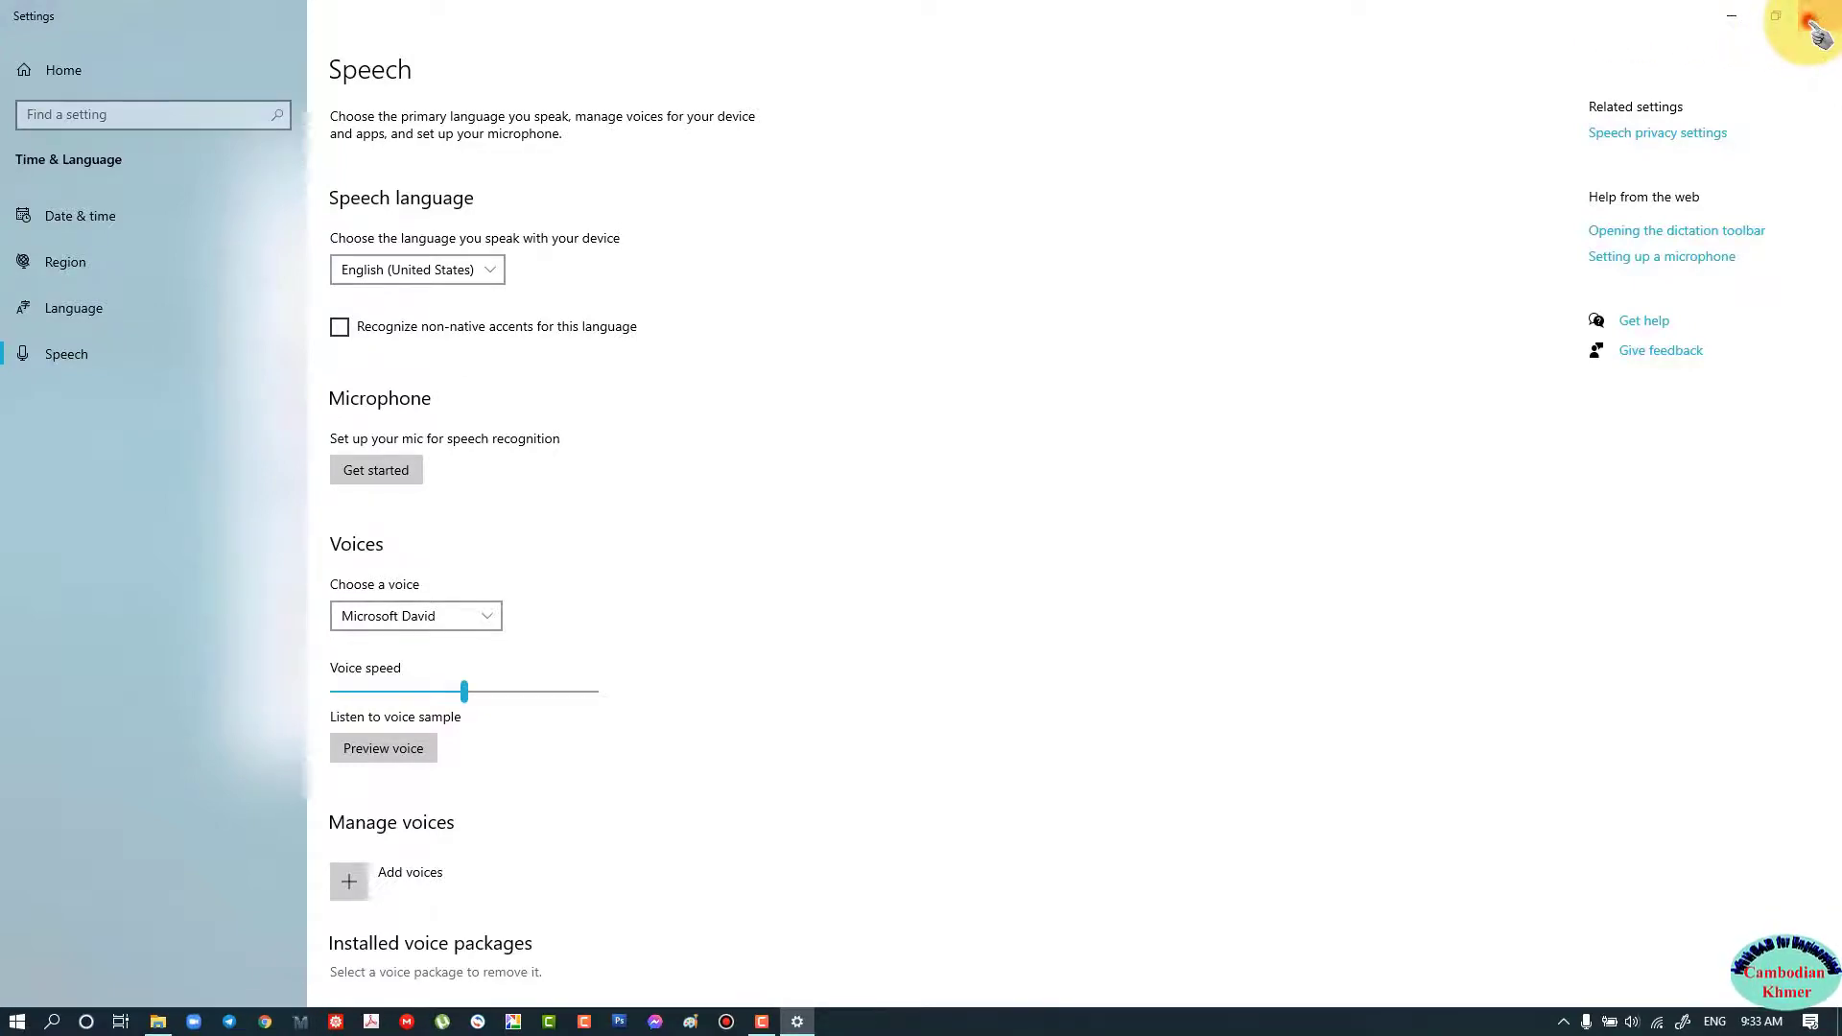
left_click(155, 1019)
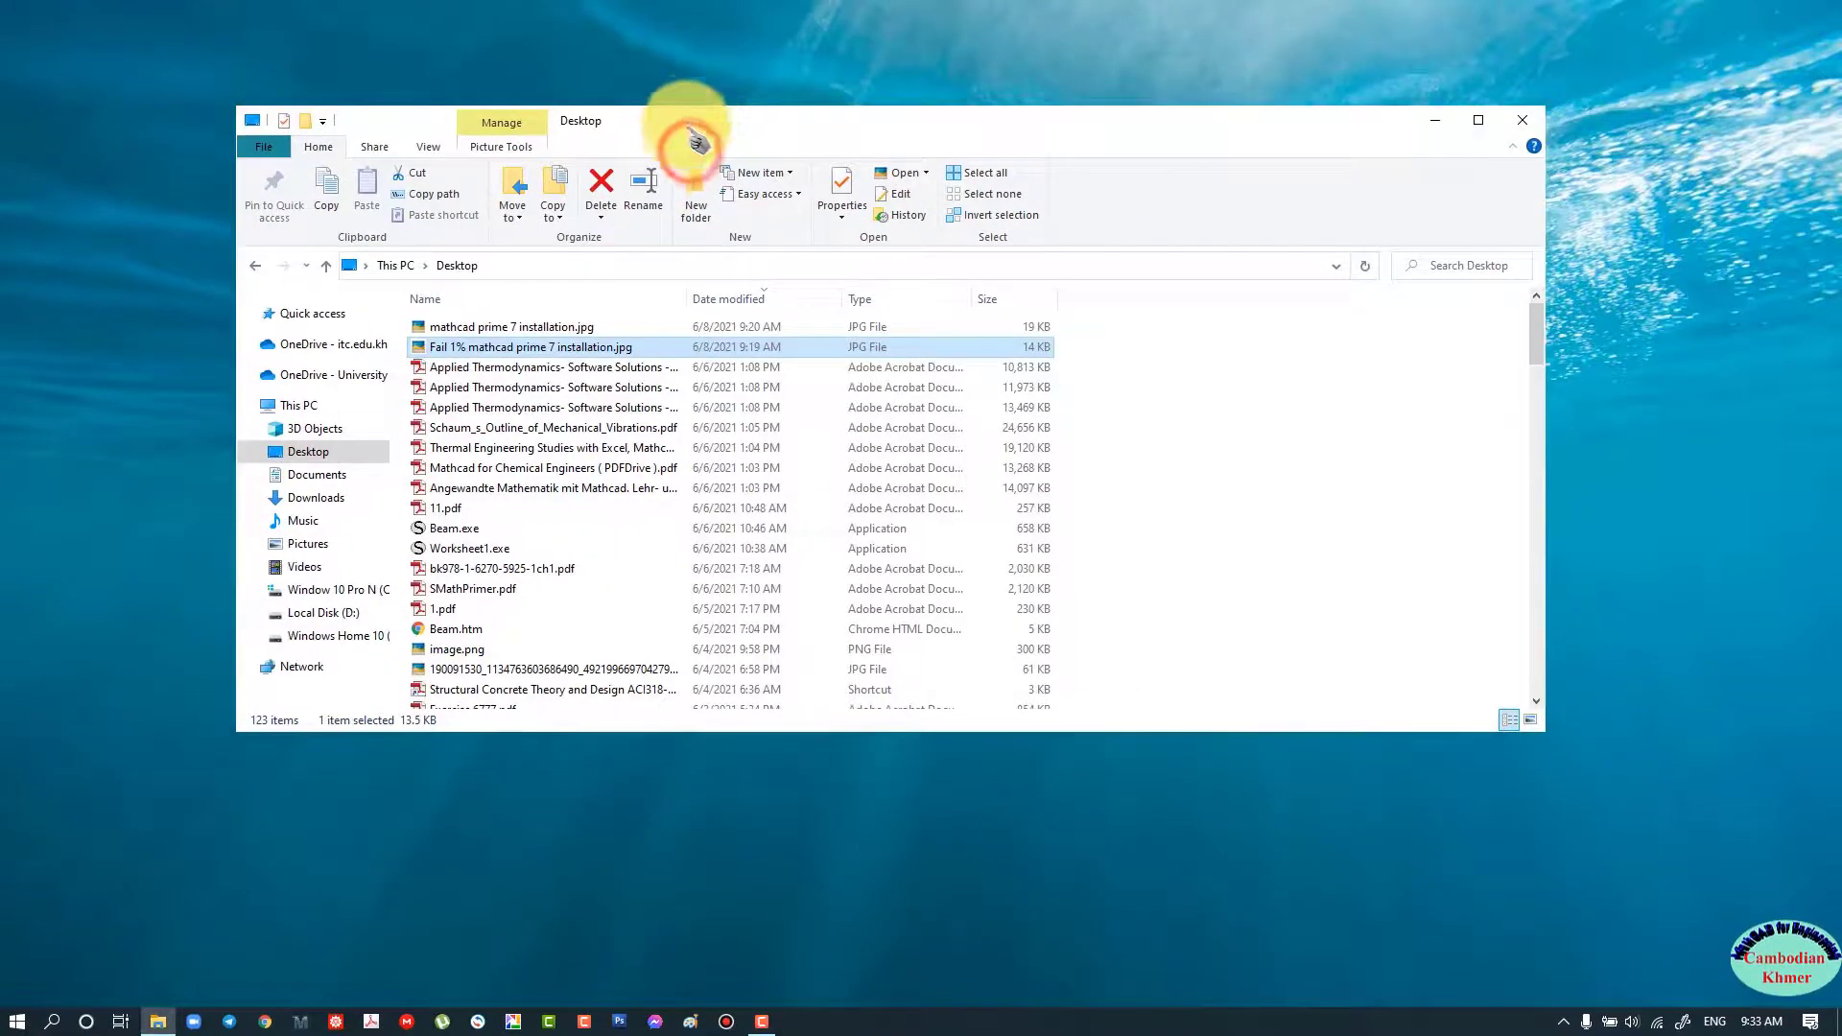
View 'mathcad prime 7 installation.jpg' showing the PTC install 100% complete
double_click(511, 326)
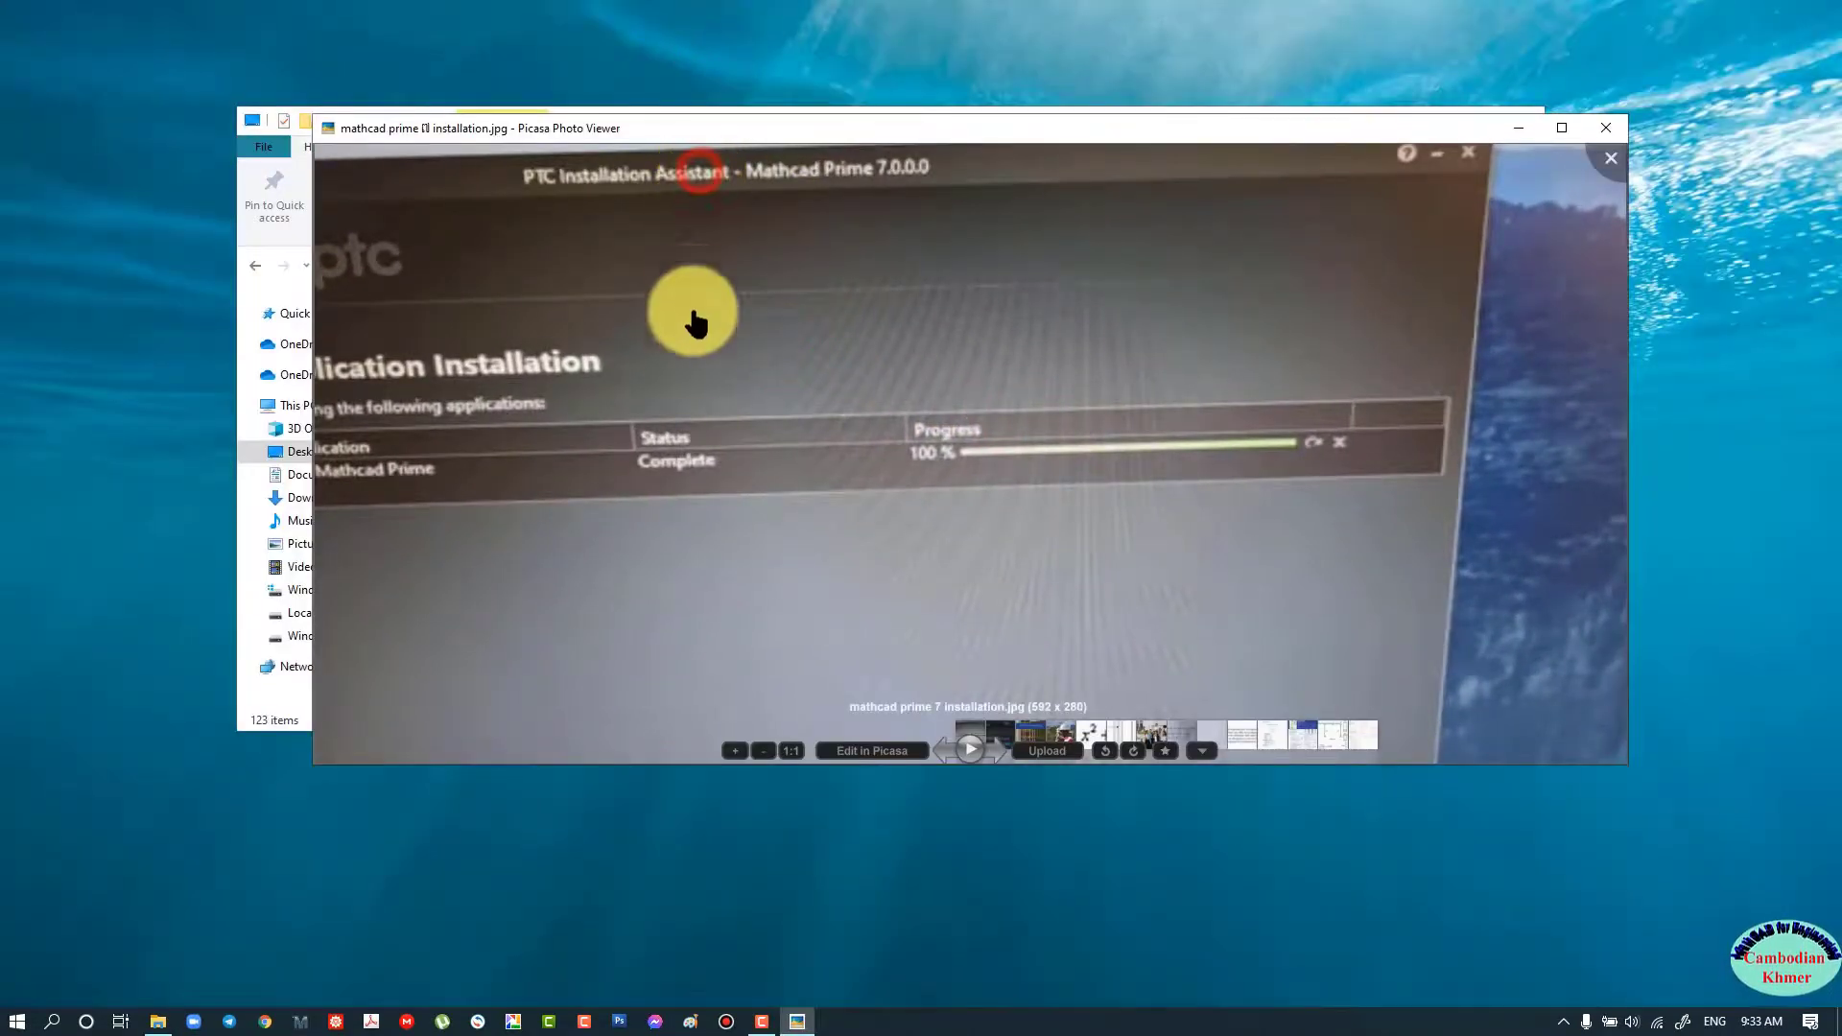
mouse_move(691, 362)
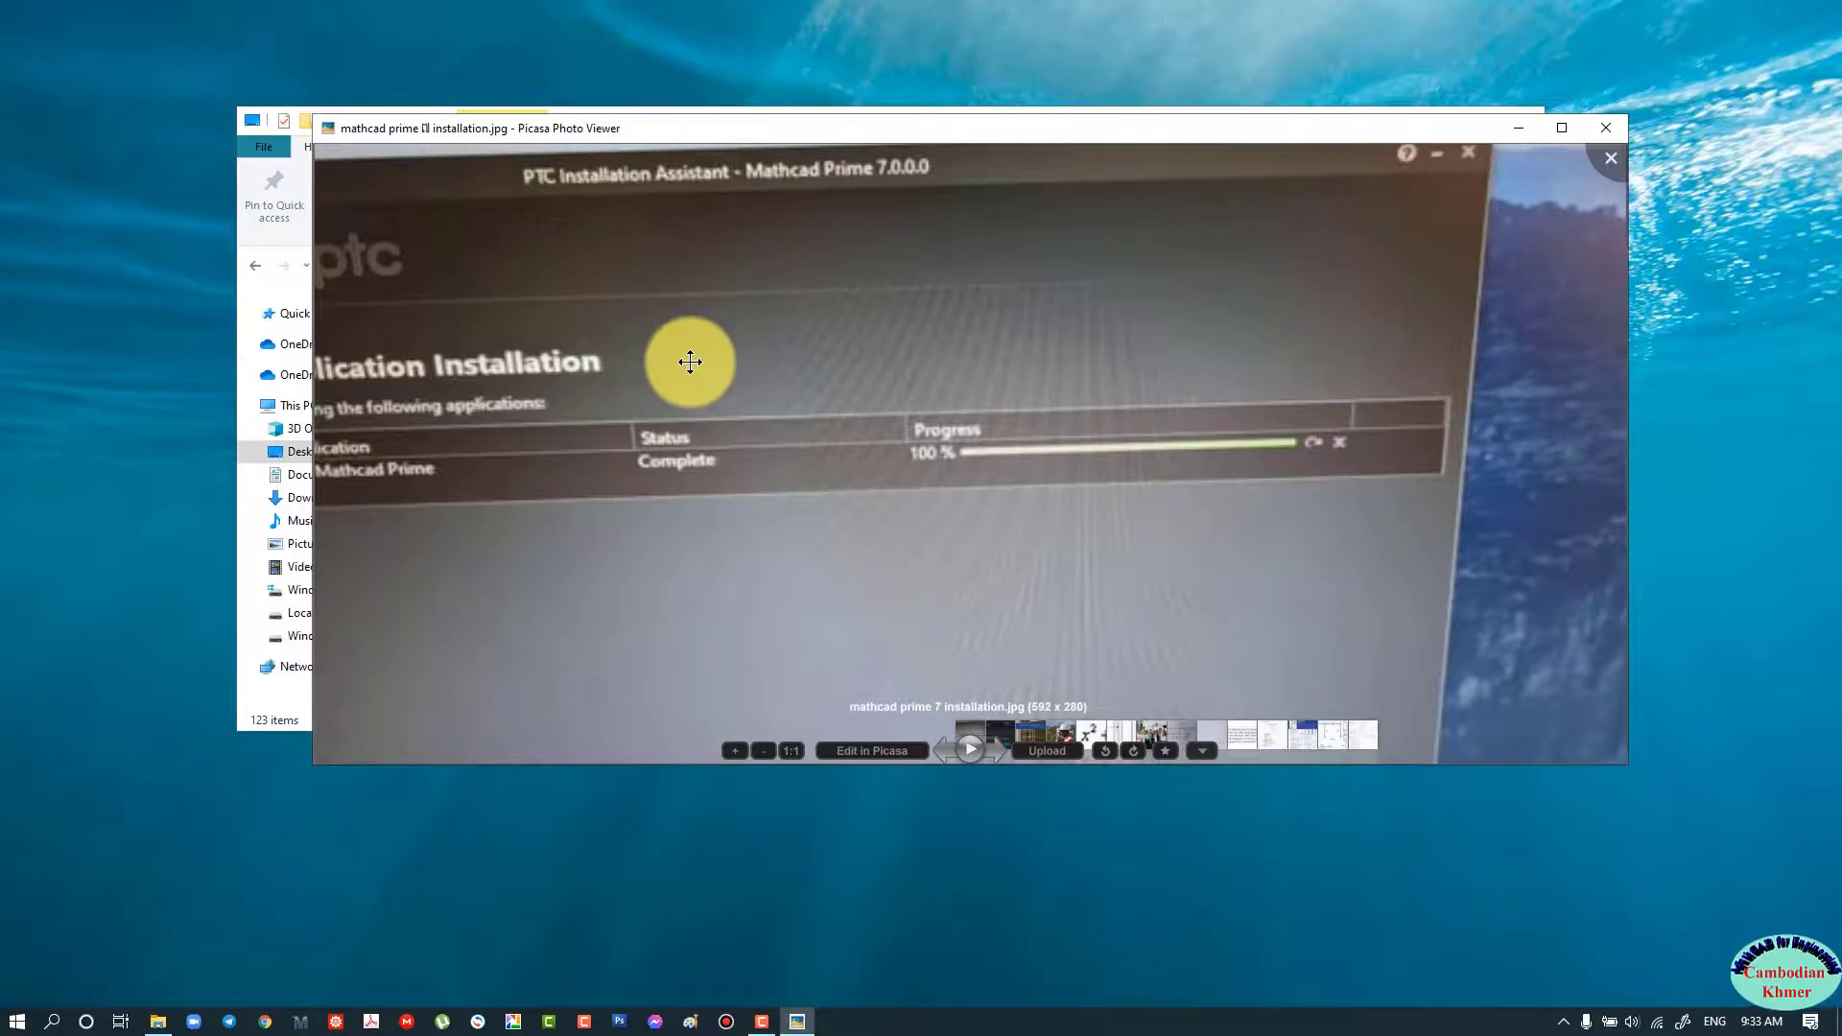
mouse_move(978, 737)
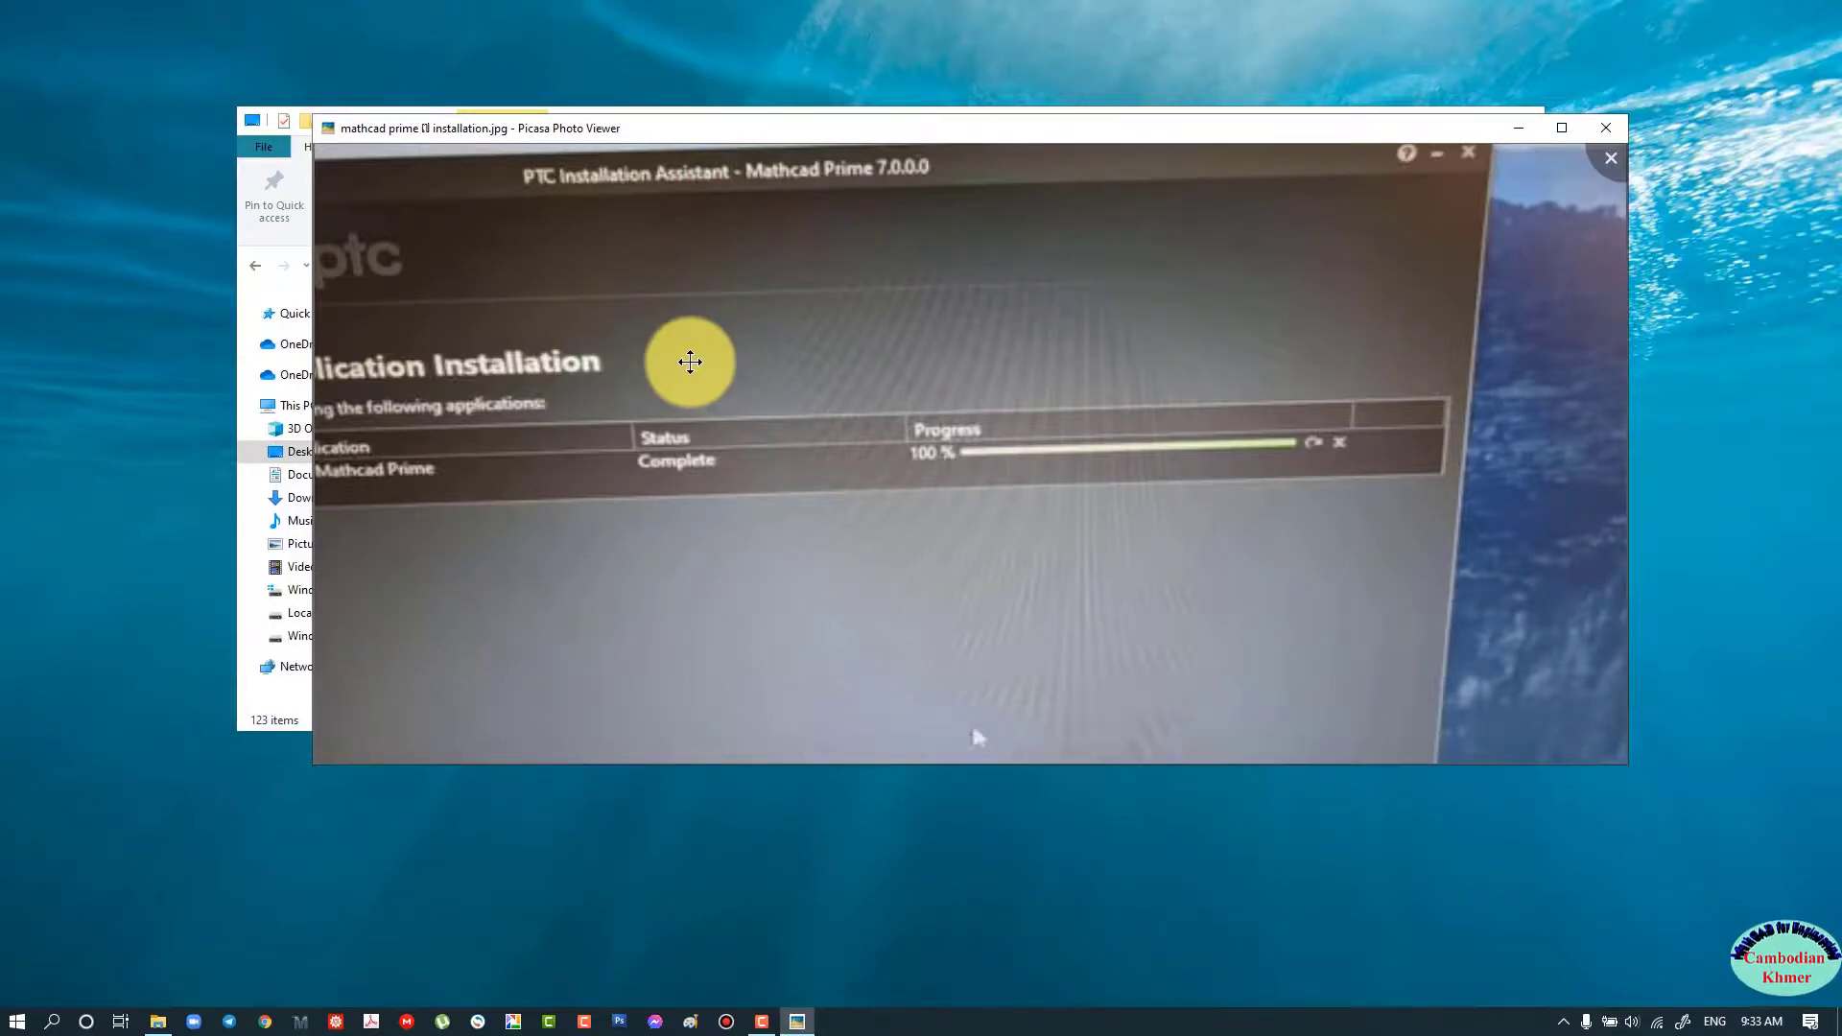